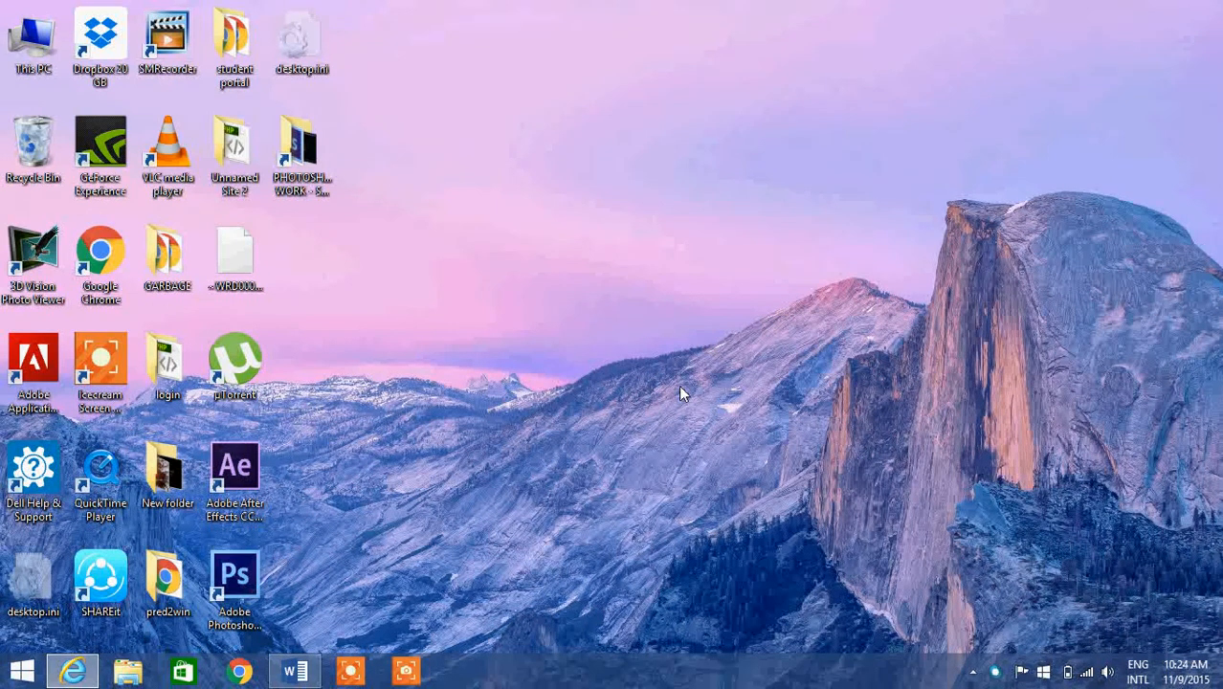
pyautogui.moveTo(862, 450)
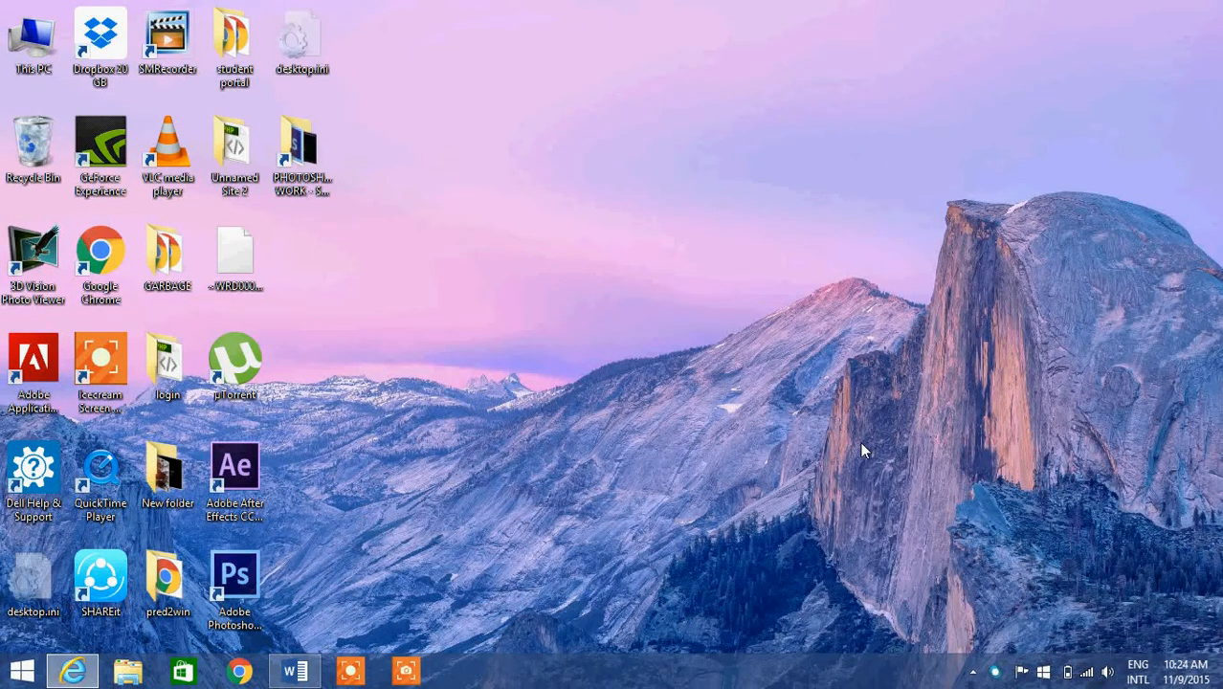
pyautogui.moveTo(804, 479)
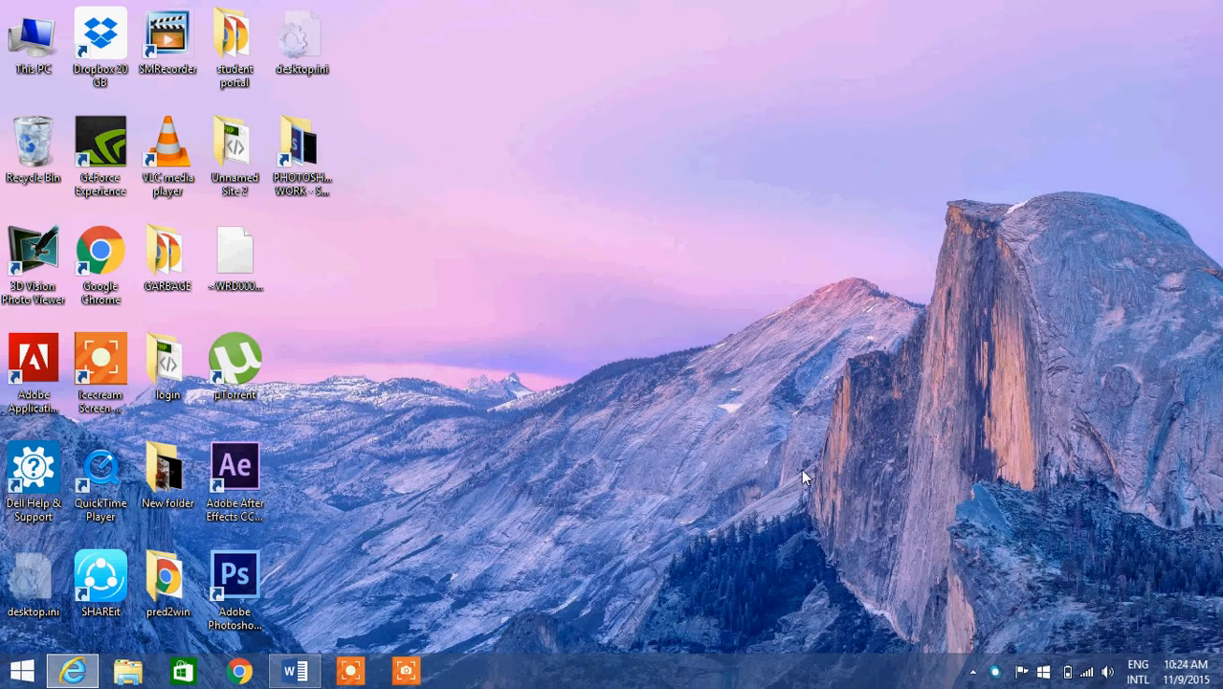
pyautogui.moveTo(421, 495)
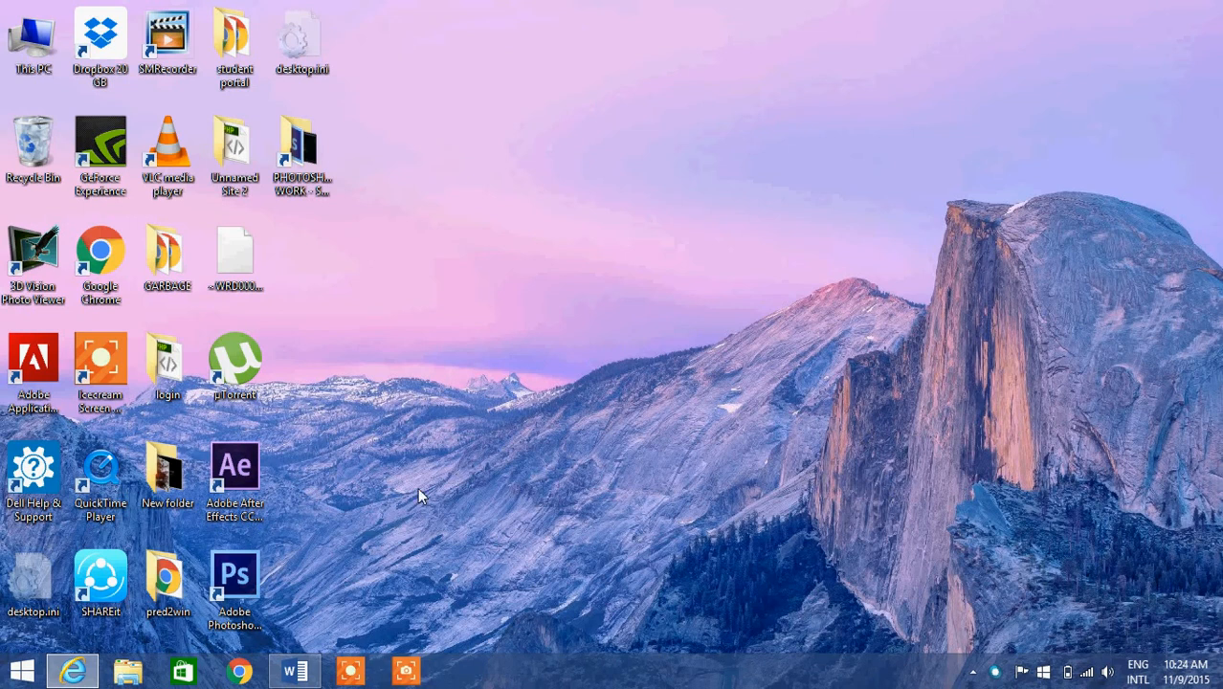
pyautogui.moveTo(345, 536)
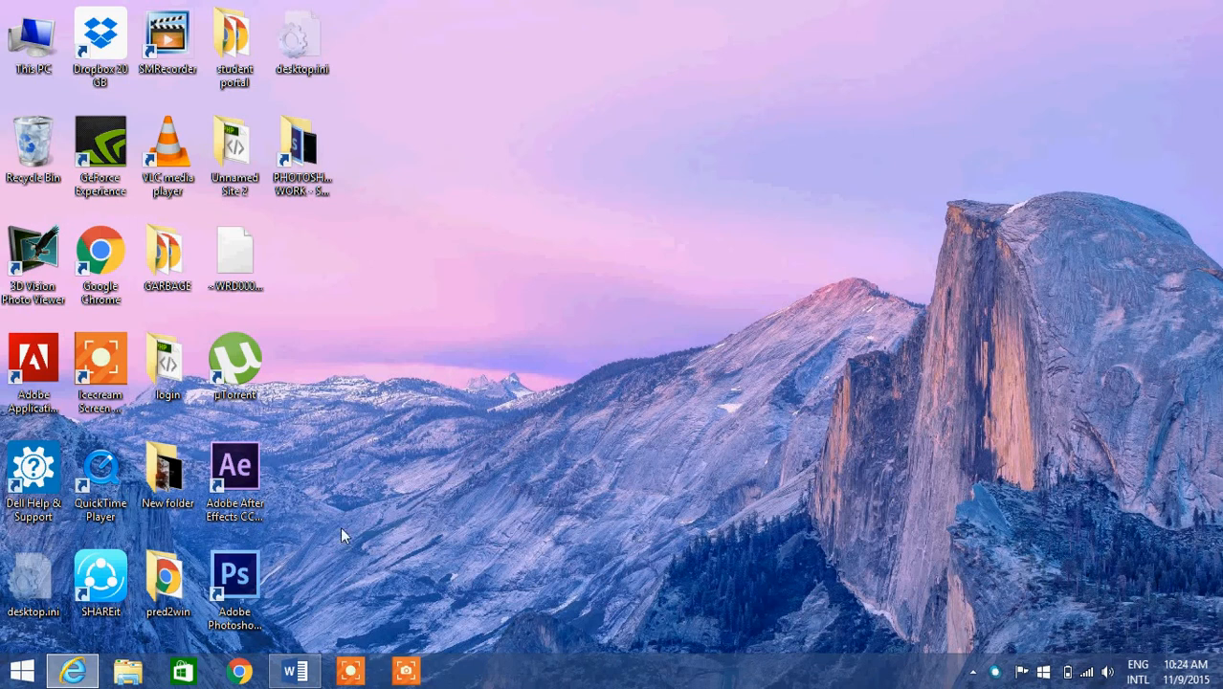
pyautogui.moveTo(301, 589)
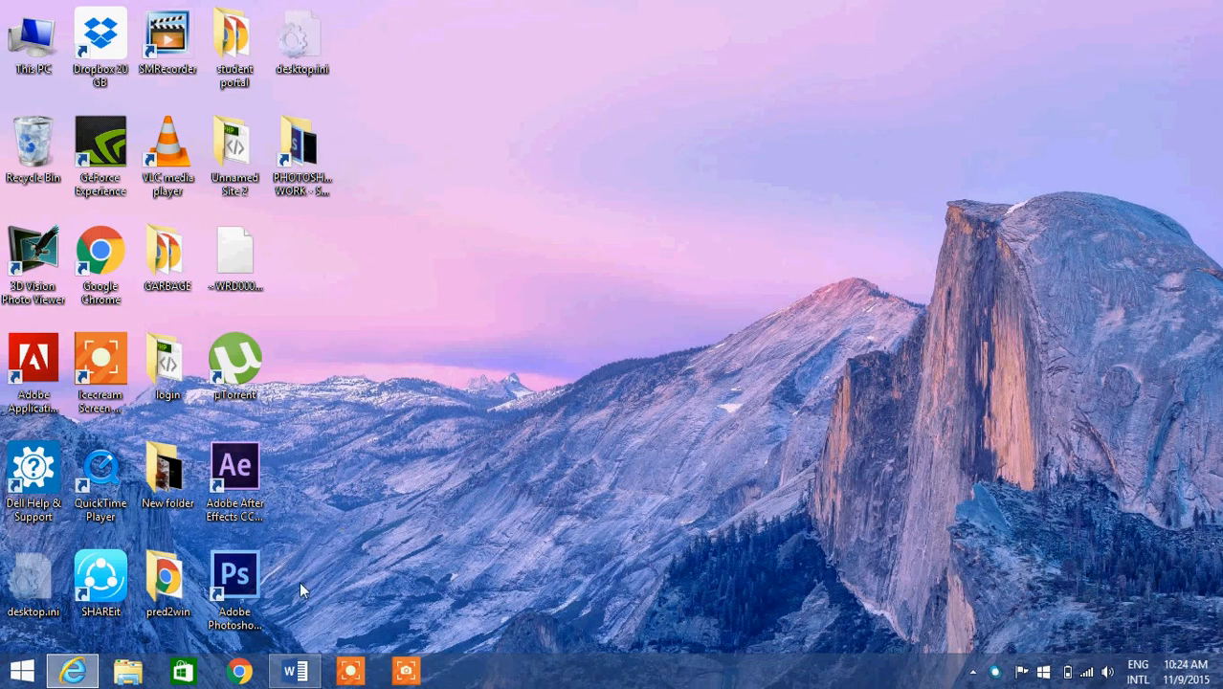
pyautogui.moveTo(387, 527)
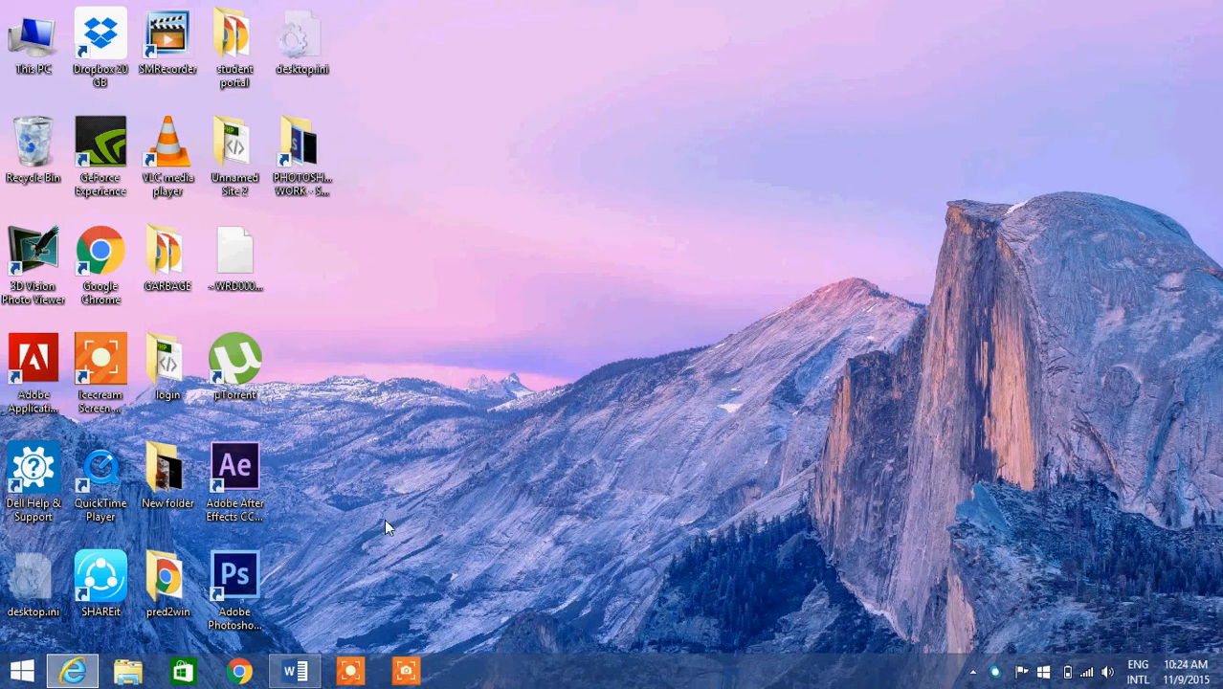
pyautogui.moveTo(704, 355)
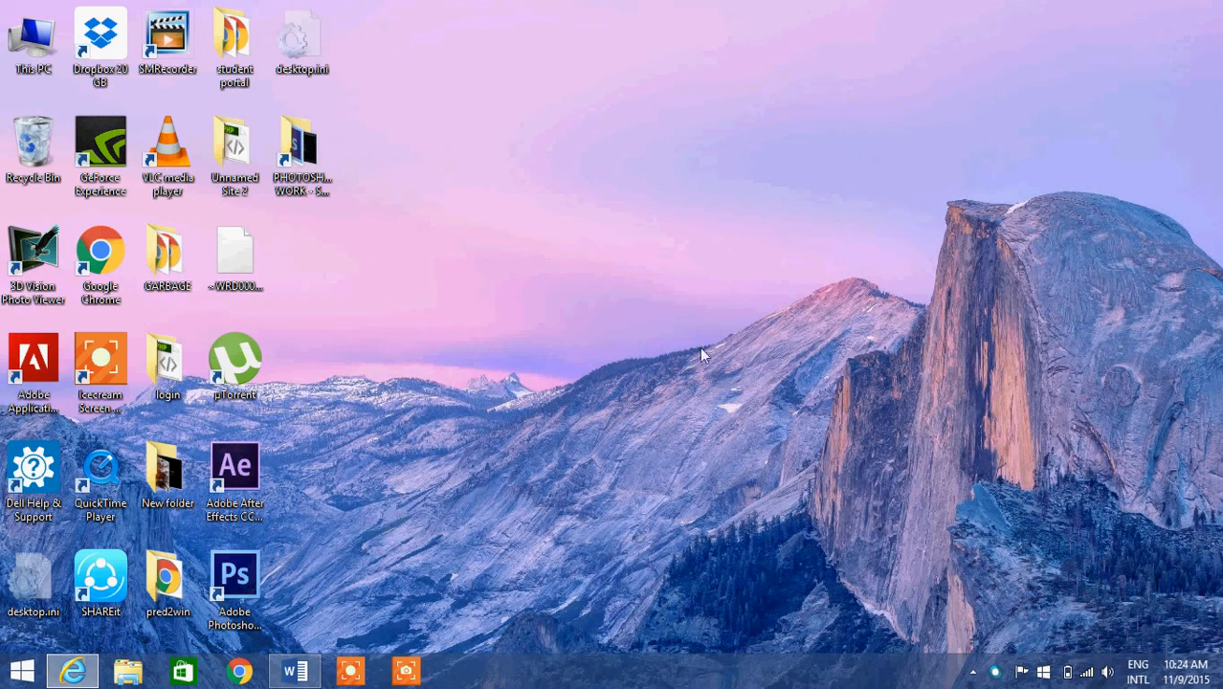
# In Task Manager, find and select the NVIDIA Streamer User Agent process, then close it
pyautogui.rightClick(636, 680)
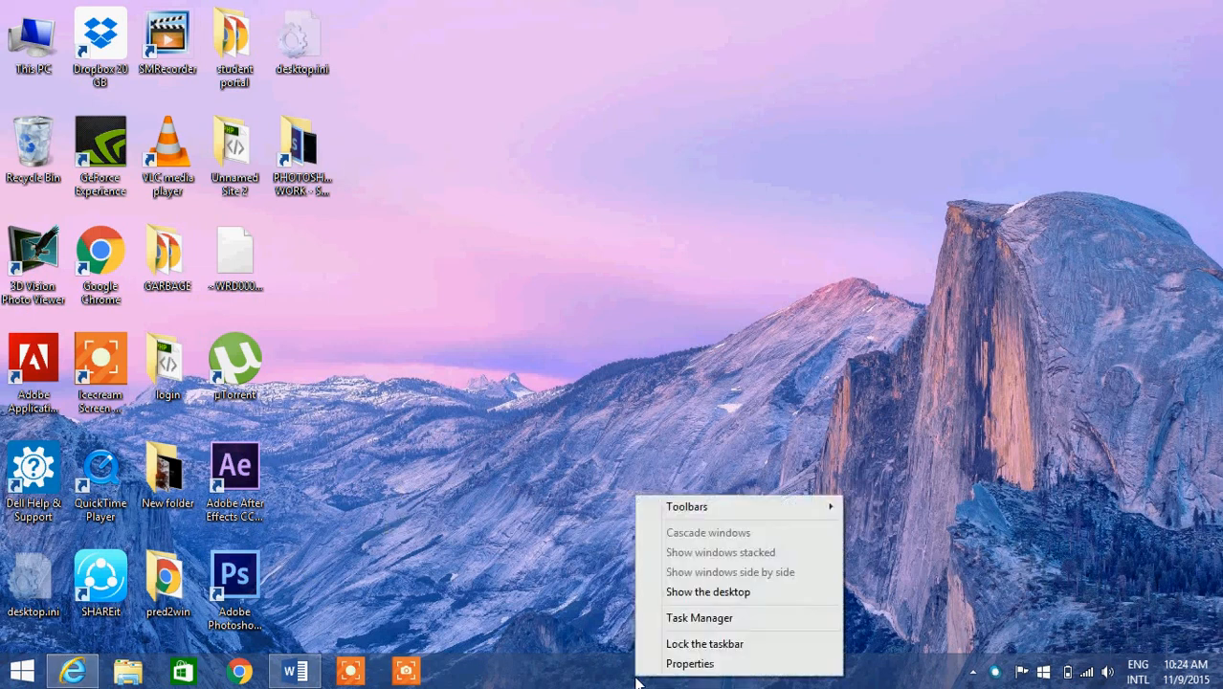
pyautogui.click(700, 617)
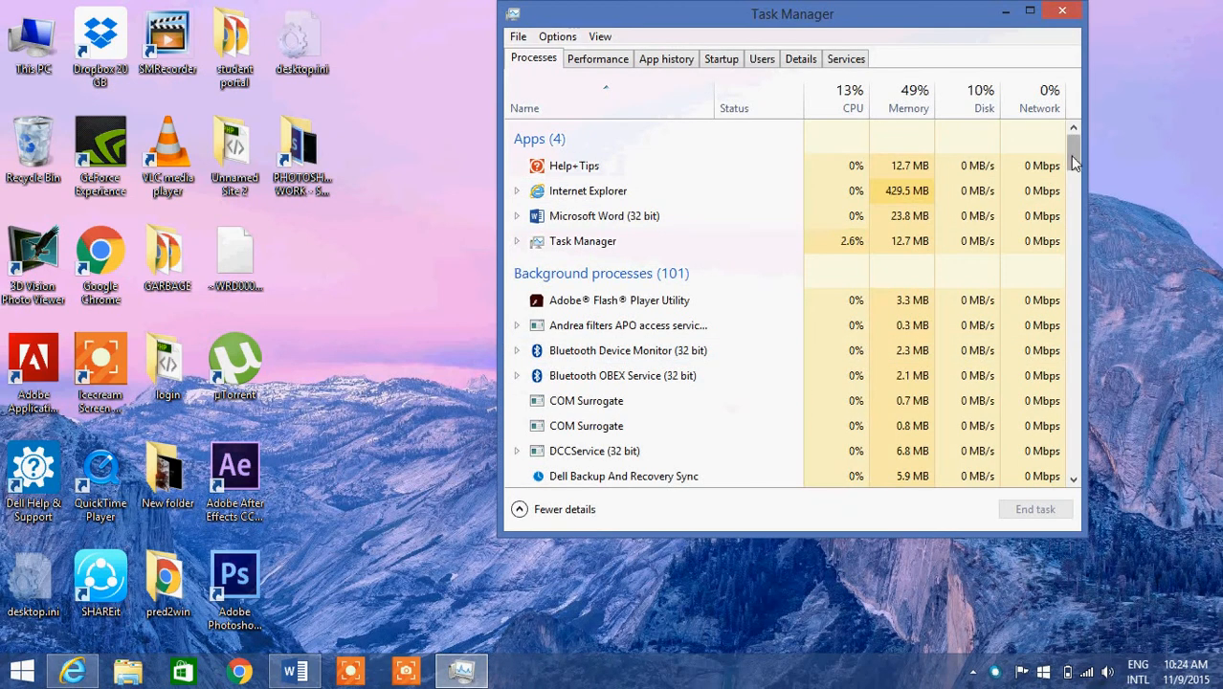
pyautogui.scroll(-3)
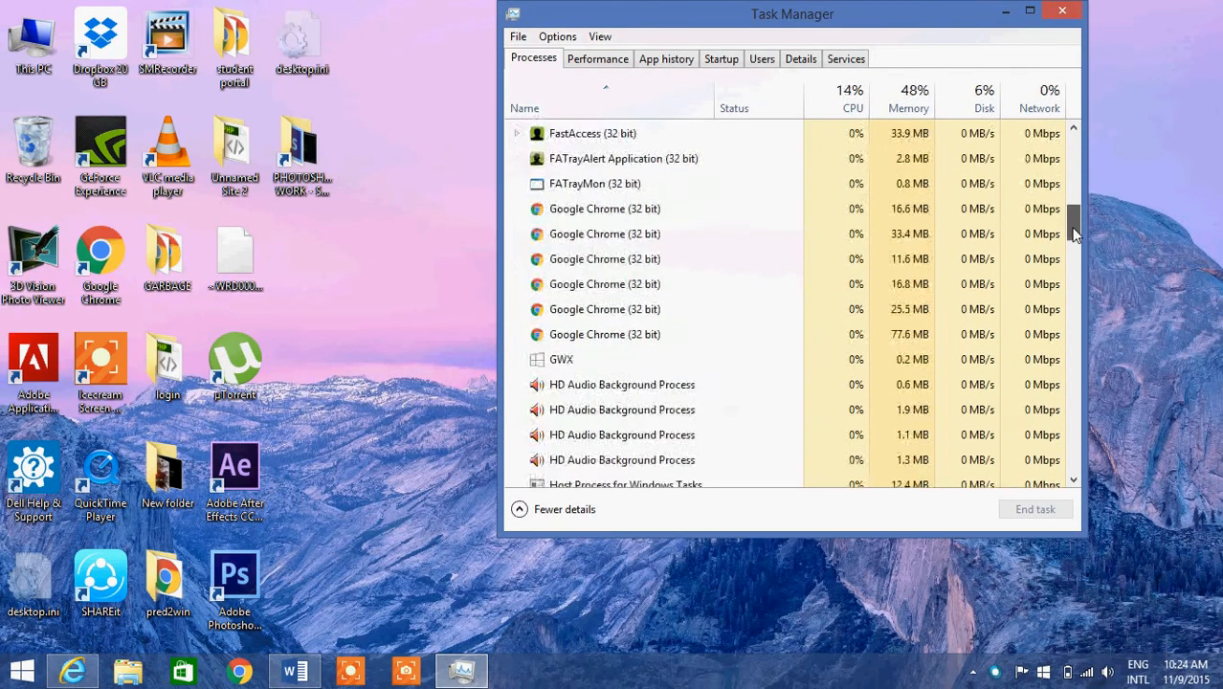
pyautogui.scroll(-3)
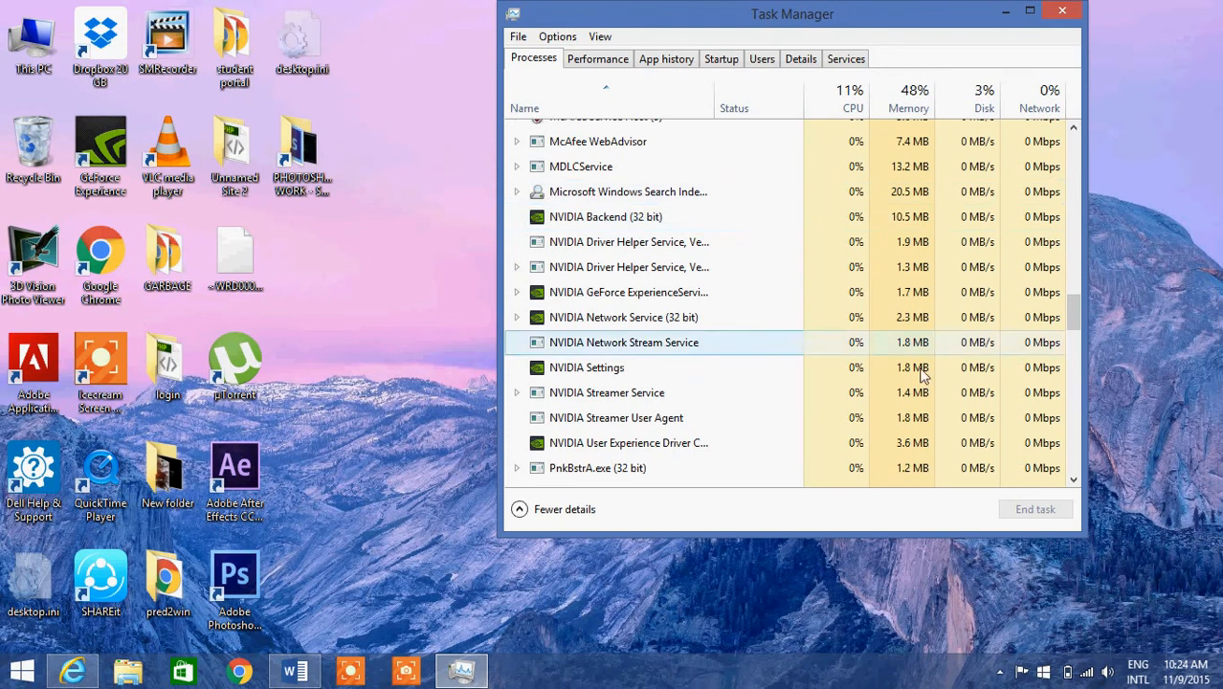
pyautogui.click(617, 417)
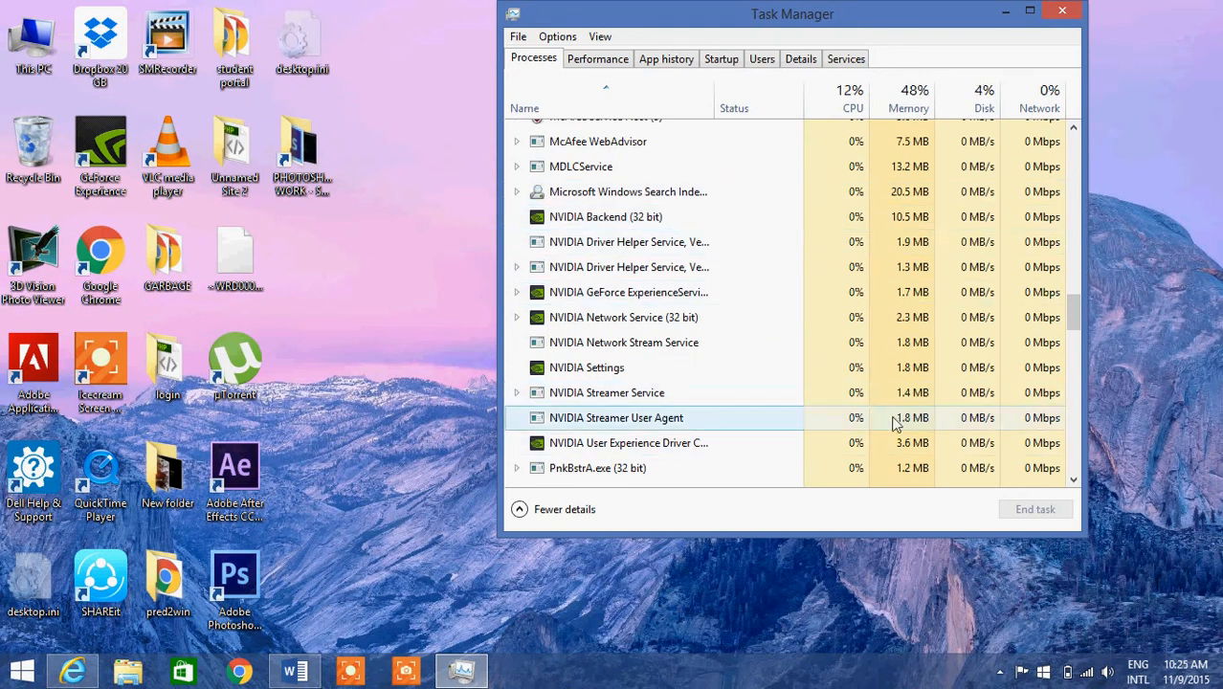
pyautogui.click(1062, 10)
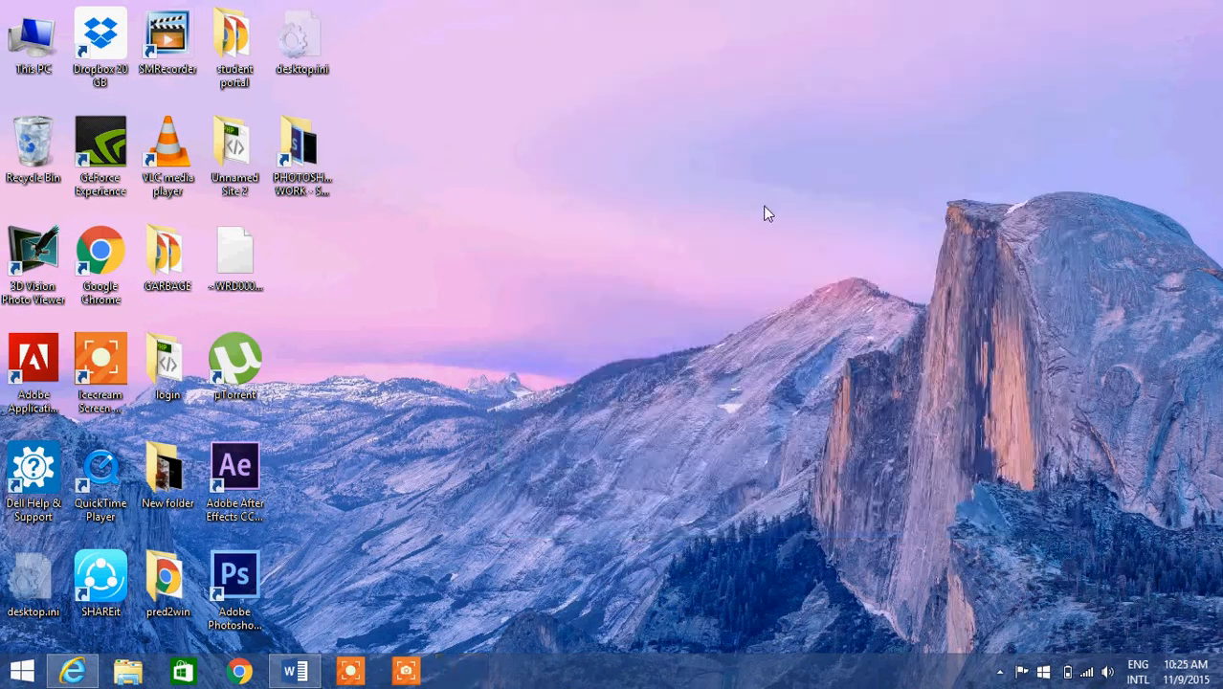
pyautogui.moveTo(167, 149)
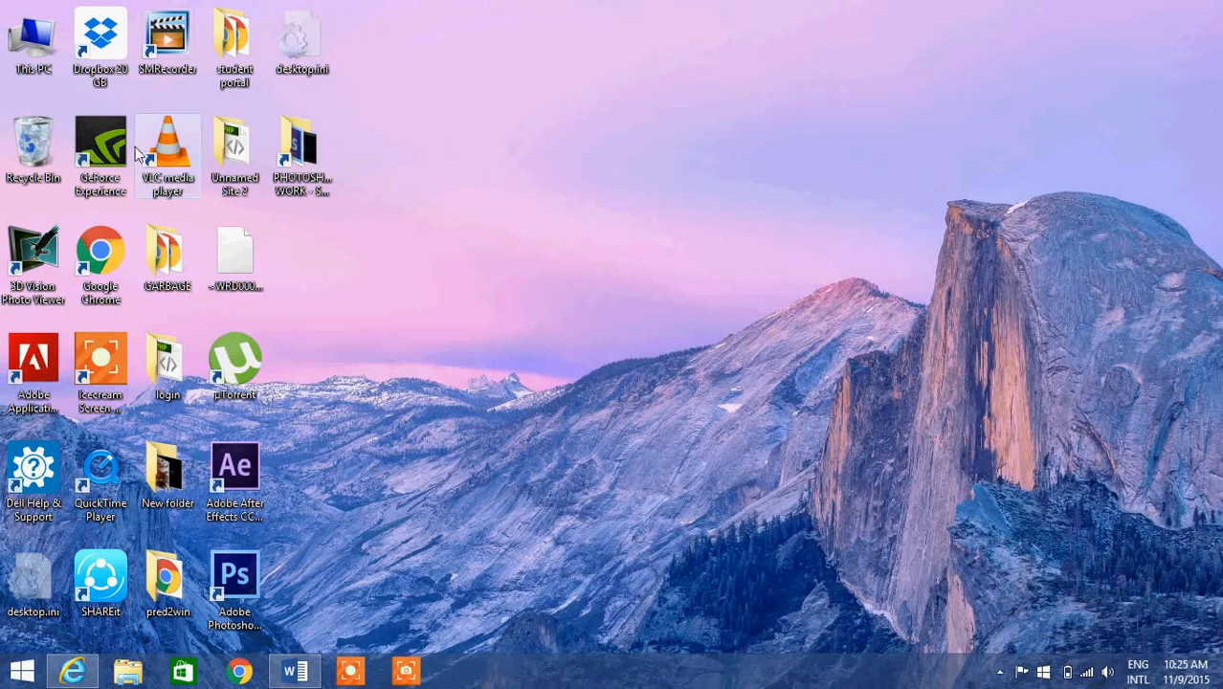
# From This PC's Control Panel, select NVIDIA GeForce Experience 2.5.15.54 and start uninstalling it
pyautogui.doubleClick(33, 38)
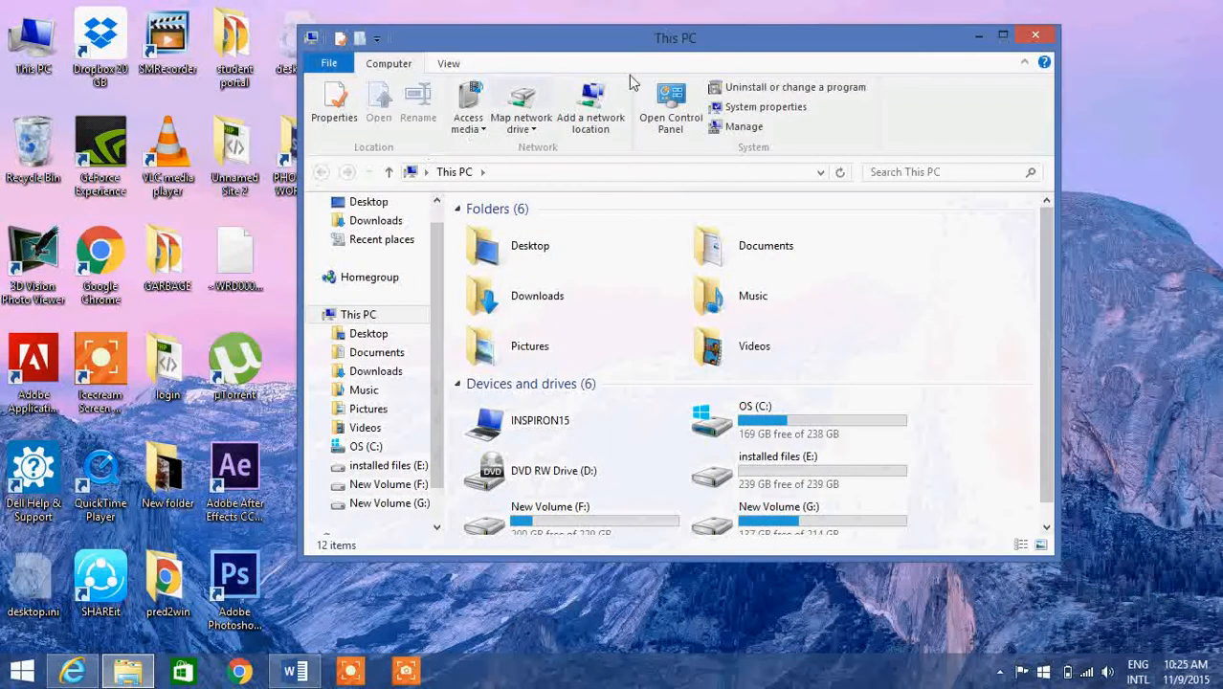
pyautogui.click(670, 102)
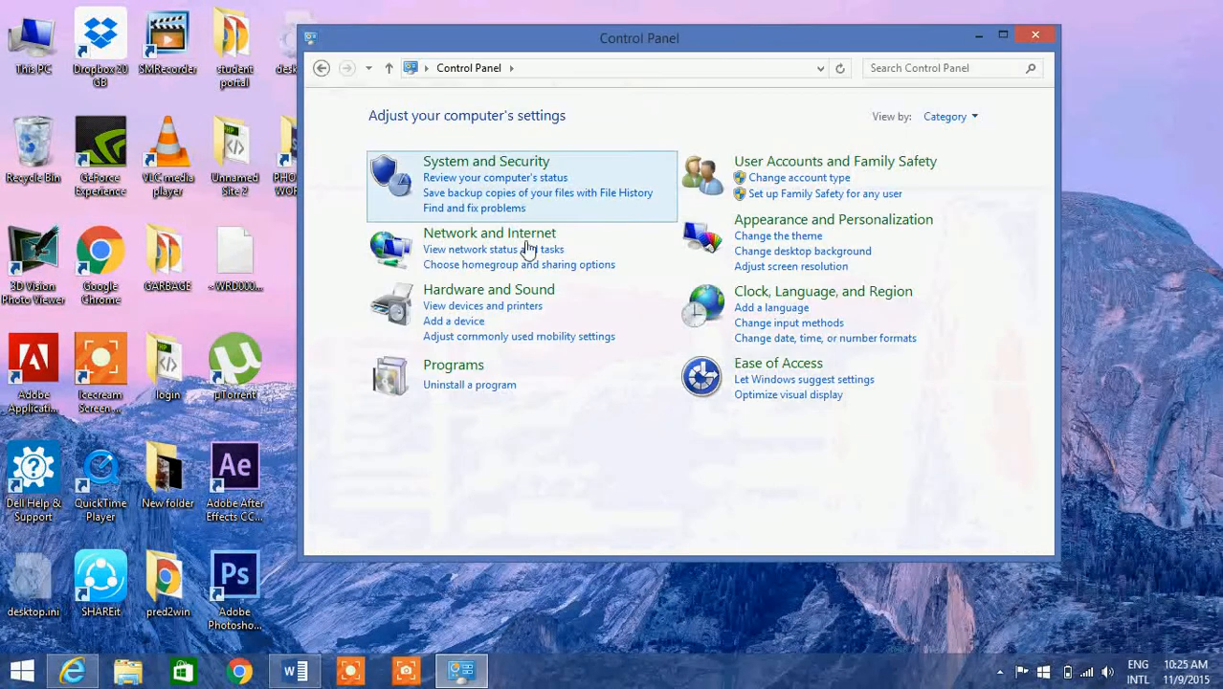
pyautogui.click(469, 384)
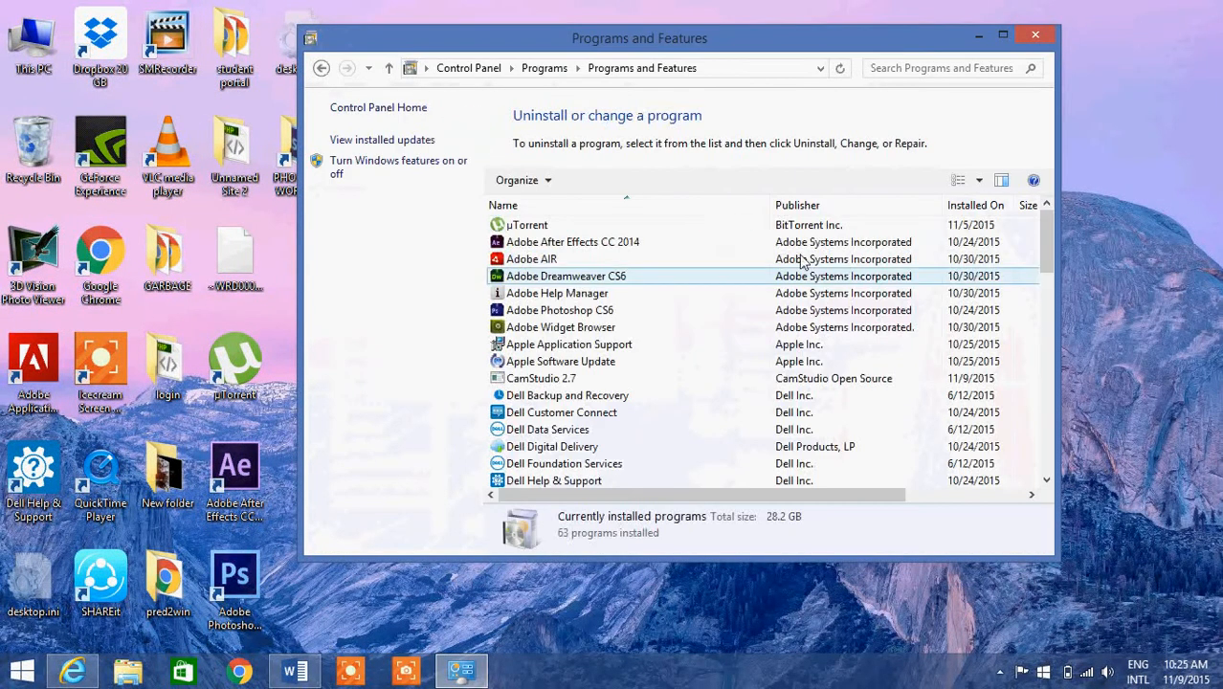
pyautogui.scroll(-3)
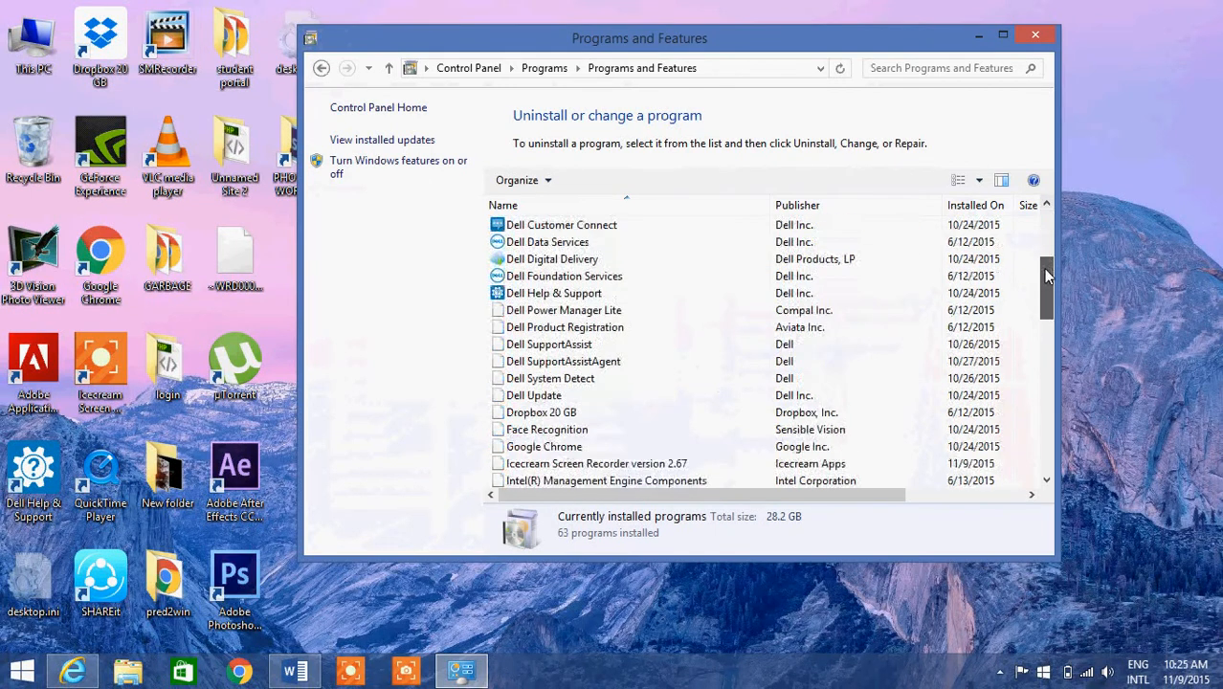
pyautogui.scroll(-3)
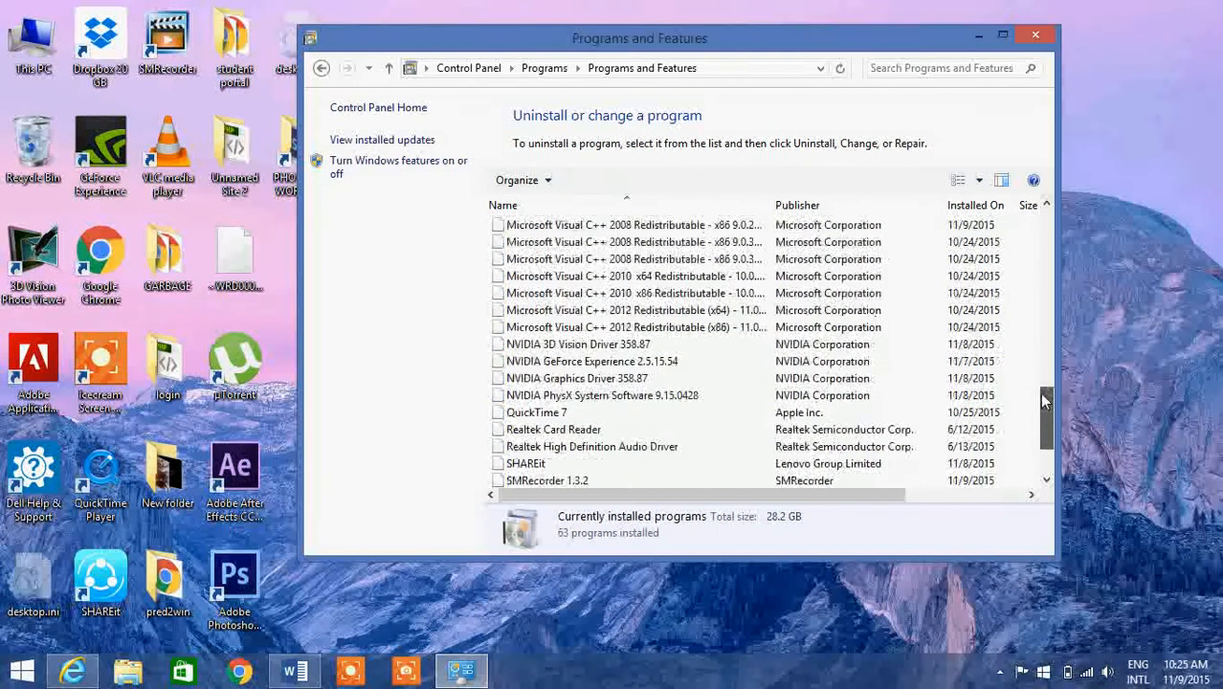
pyautogui.click(591, 361)
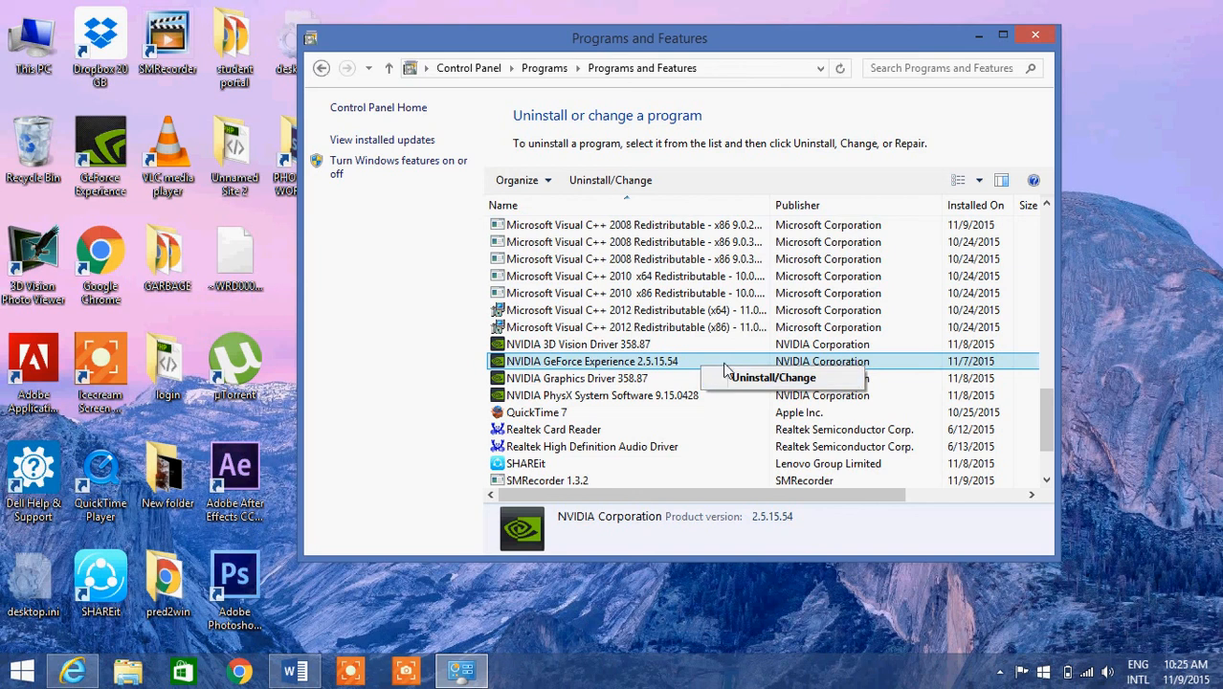
pyautogui.moveTo(1035, 35)
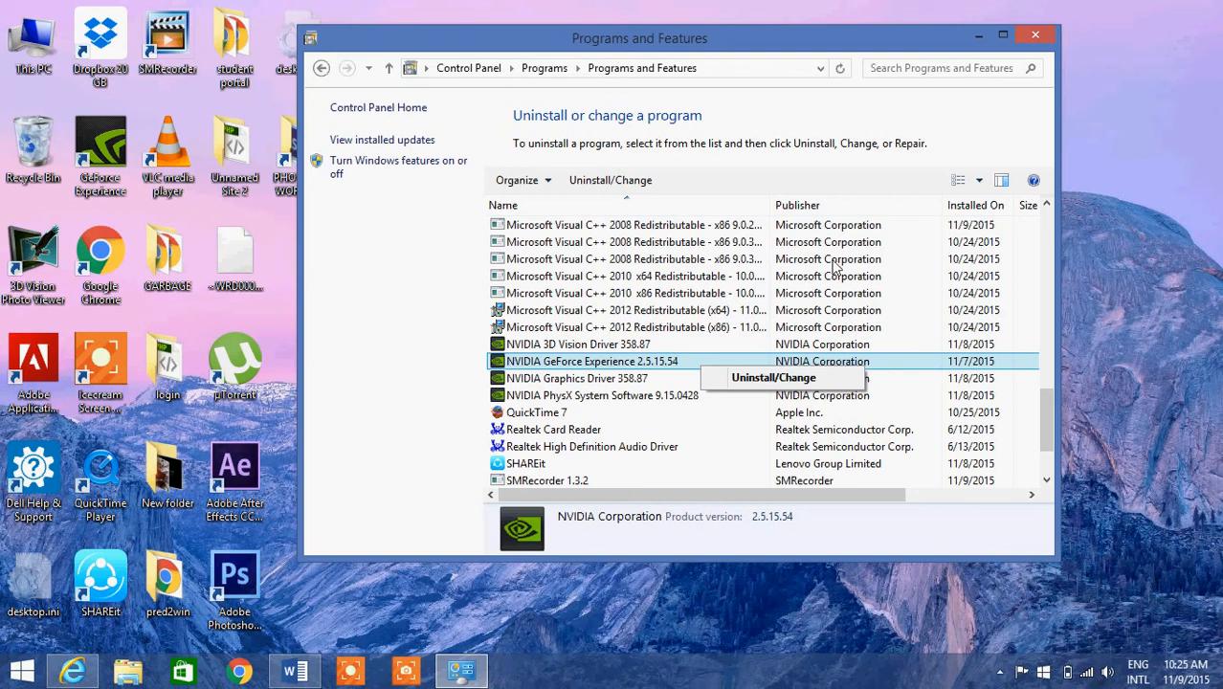
pyautogui.click(1035, 35)
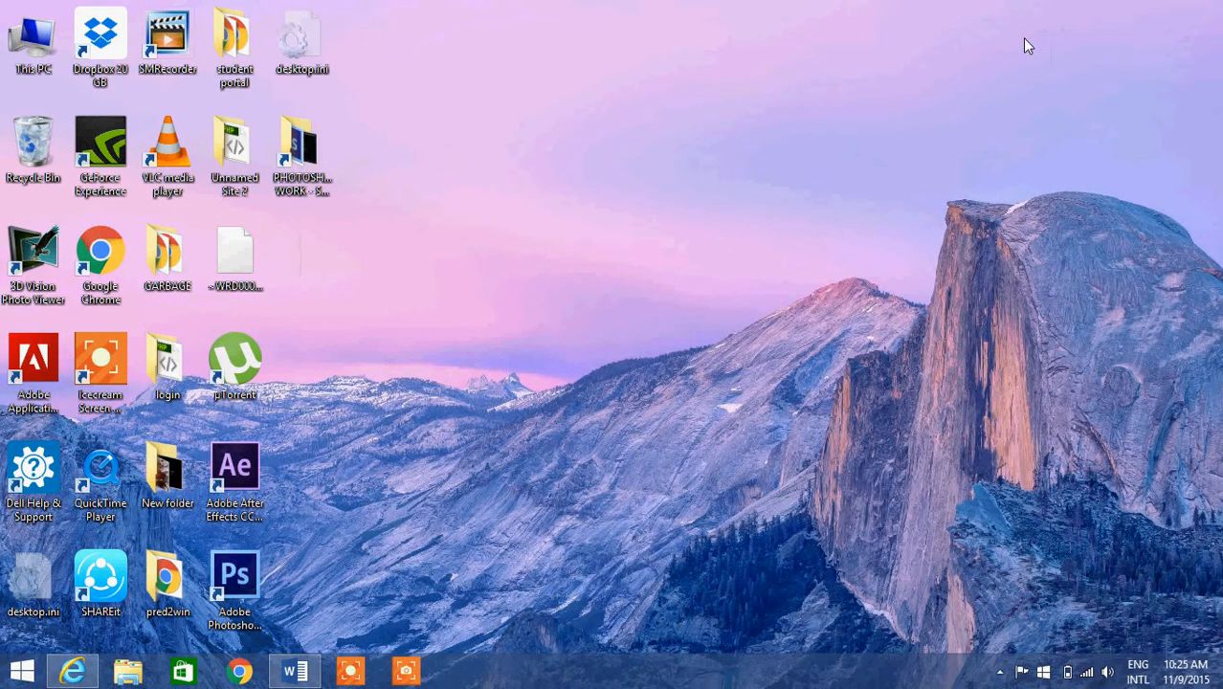
pyautogui.moveTo(1001, 70)
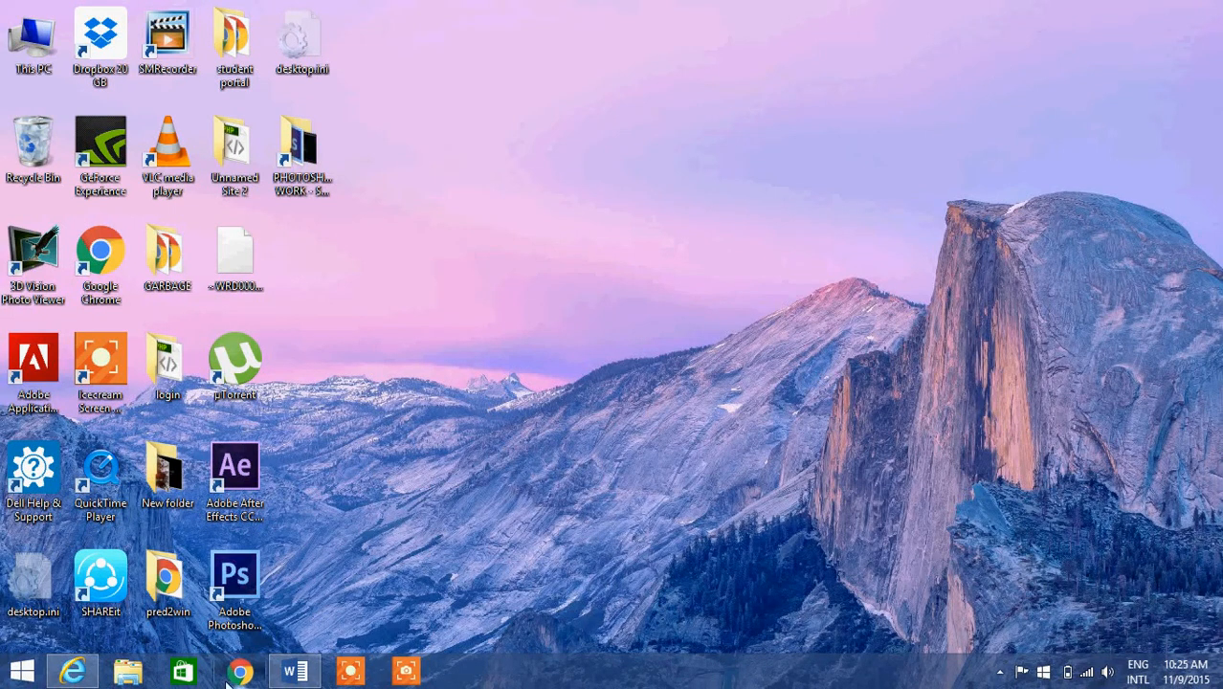
# Launch Google Chrome from the taskbar
pyautogui.click(238, 670)
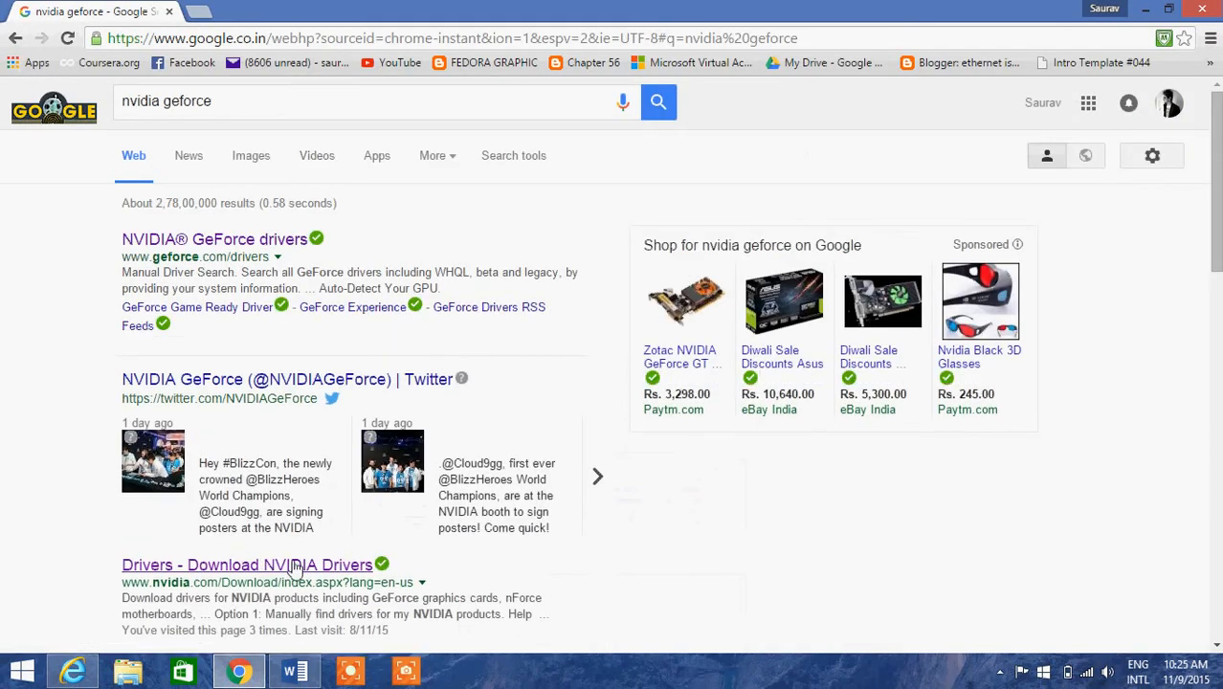
# Open the NVIDIA GeForce drivers result, visit the GeForce Experience page, then minimize Chrome
pyautogui.click(214, 238)
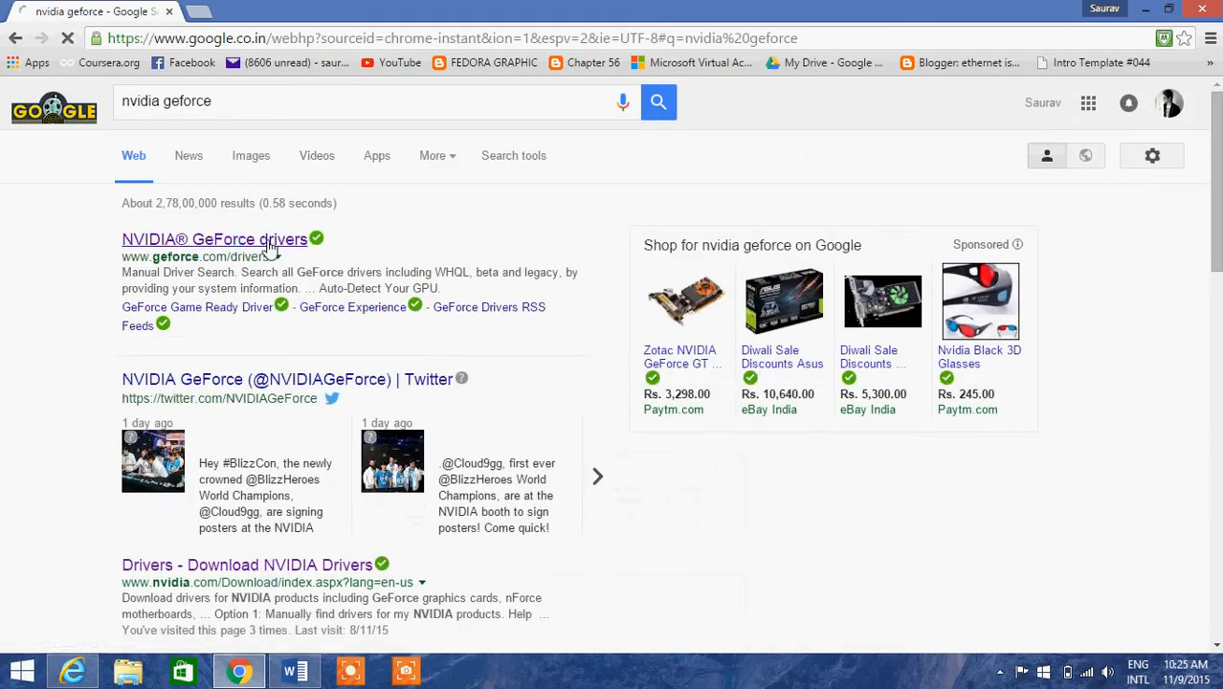
pyautogui.click(214, 239)
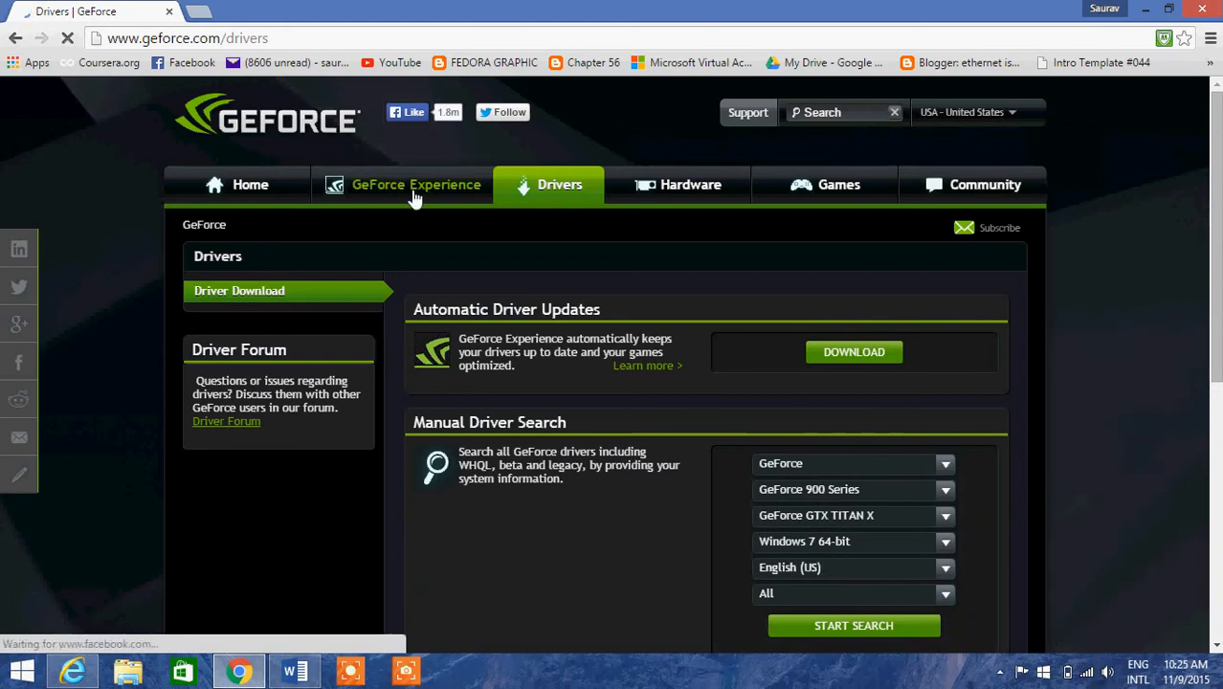
pyautogui.click(415, 184)
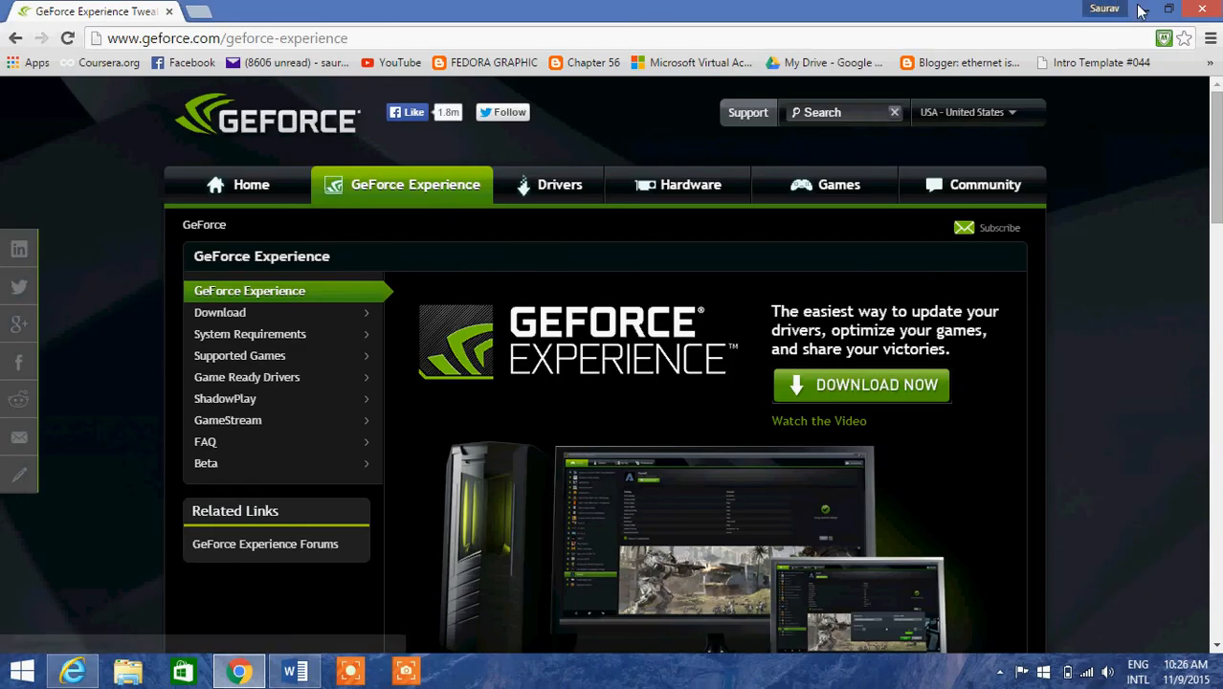
pyautogui.click(1168, 9)
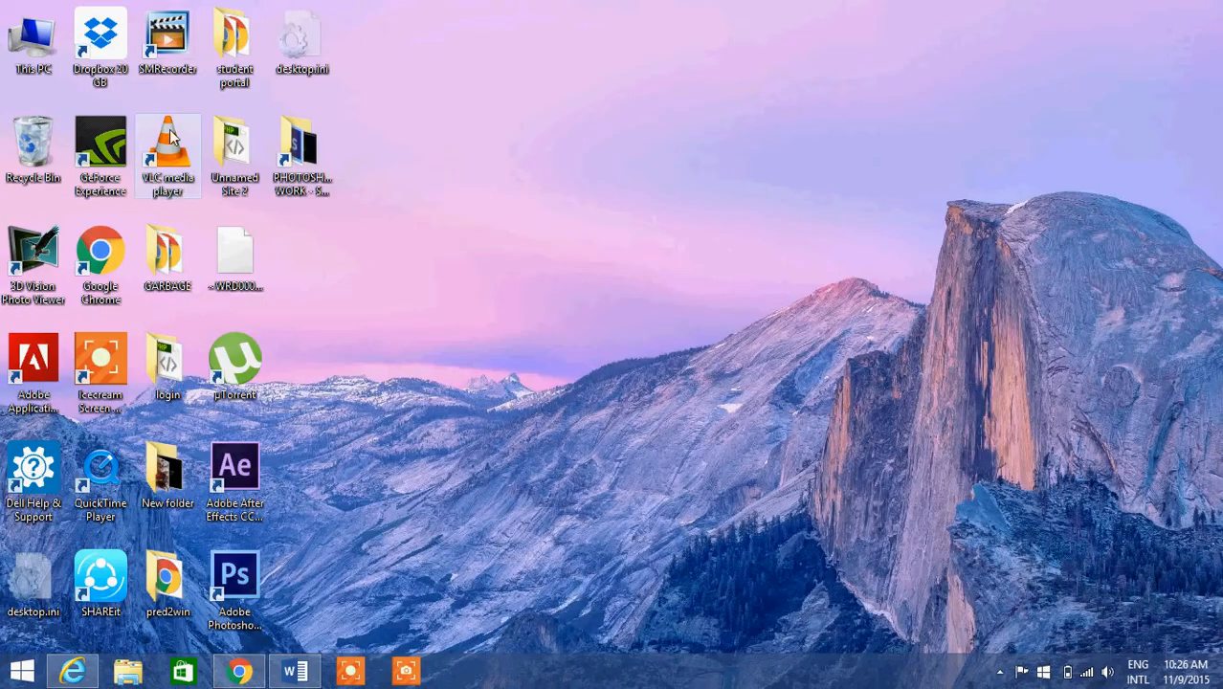
pyautogui.moveTo(158, 445)
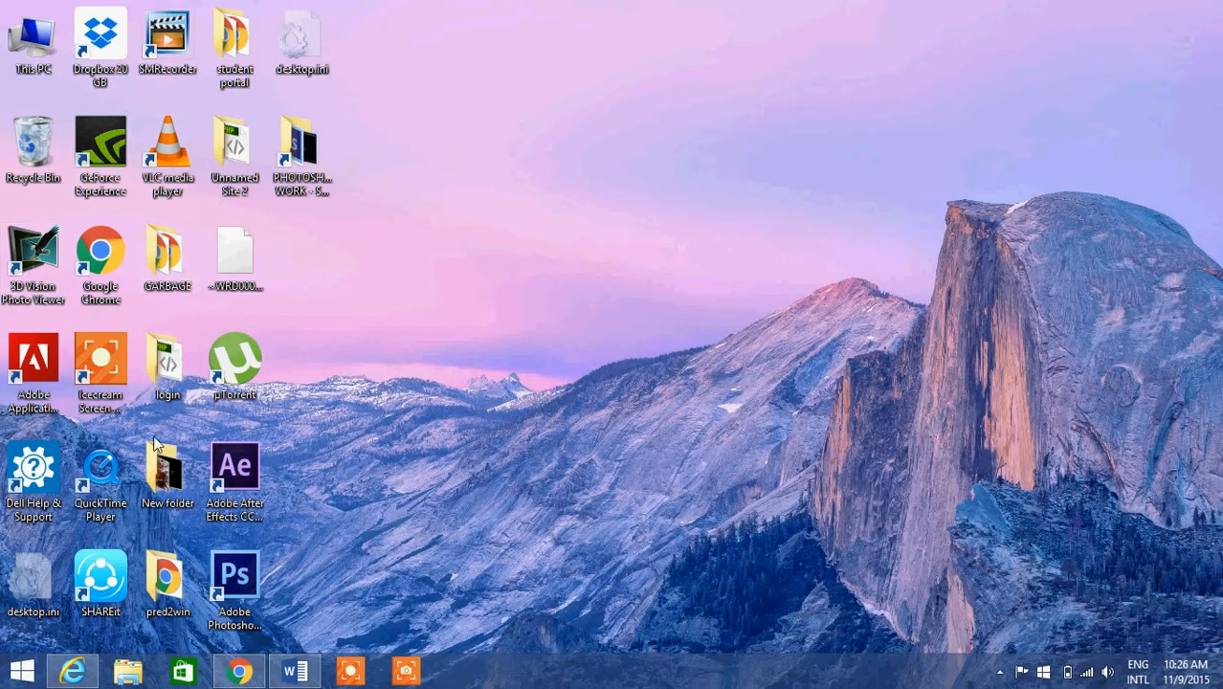
pyautogui.doubleClick(33, 43)
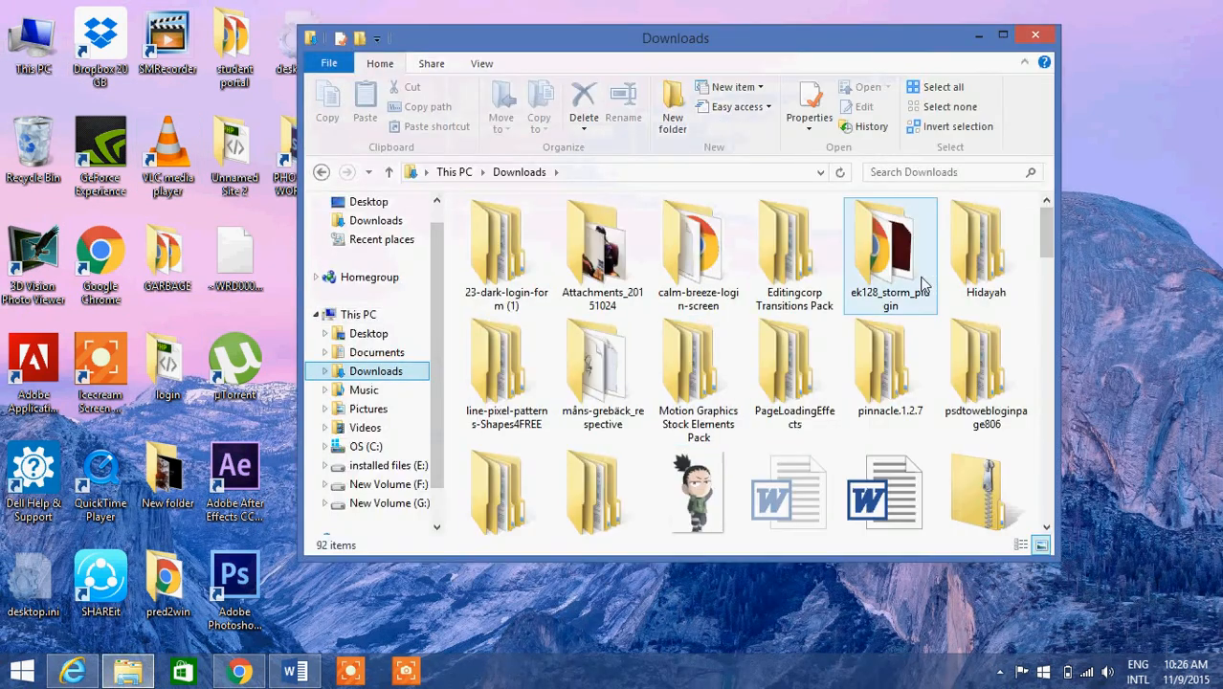
pyautogui.scroll(3)
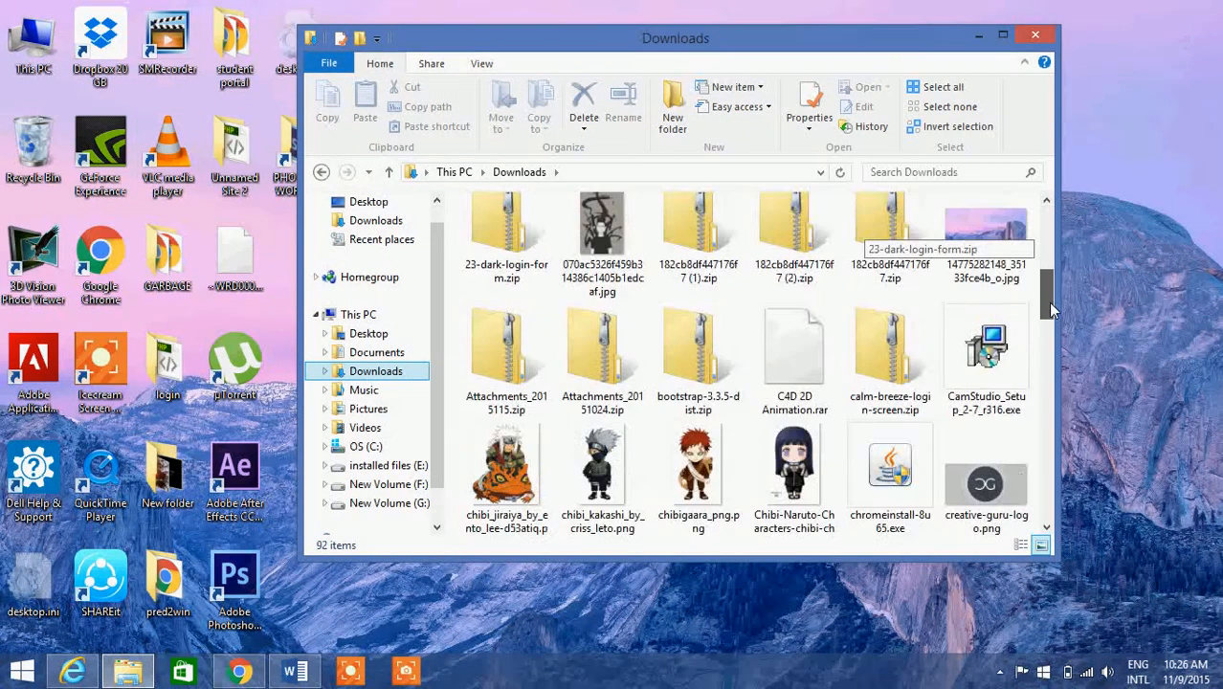
pyautogui.scroll(-3)
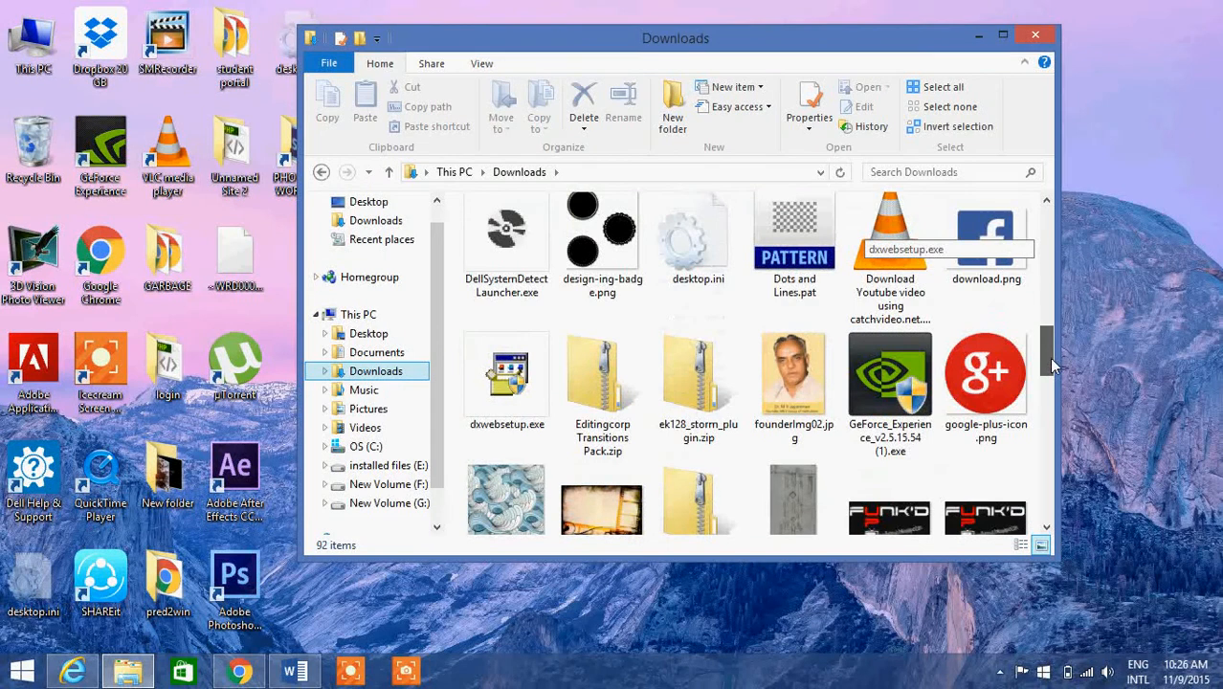
pyautogui.scroll(-3)
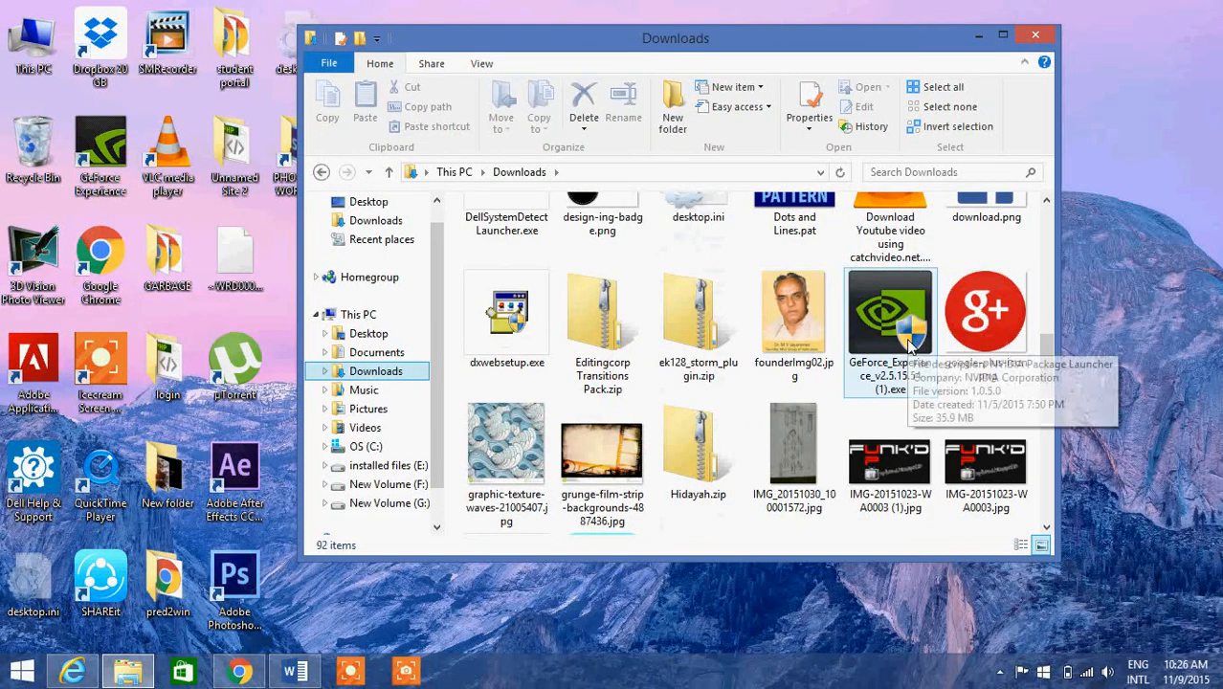
pyautogui.click(890, 311)
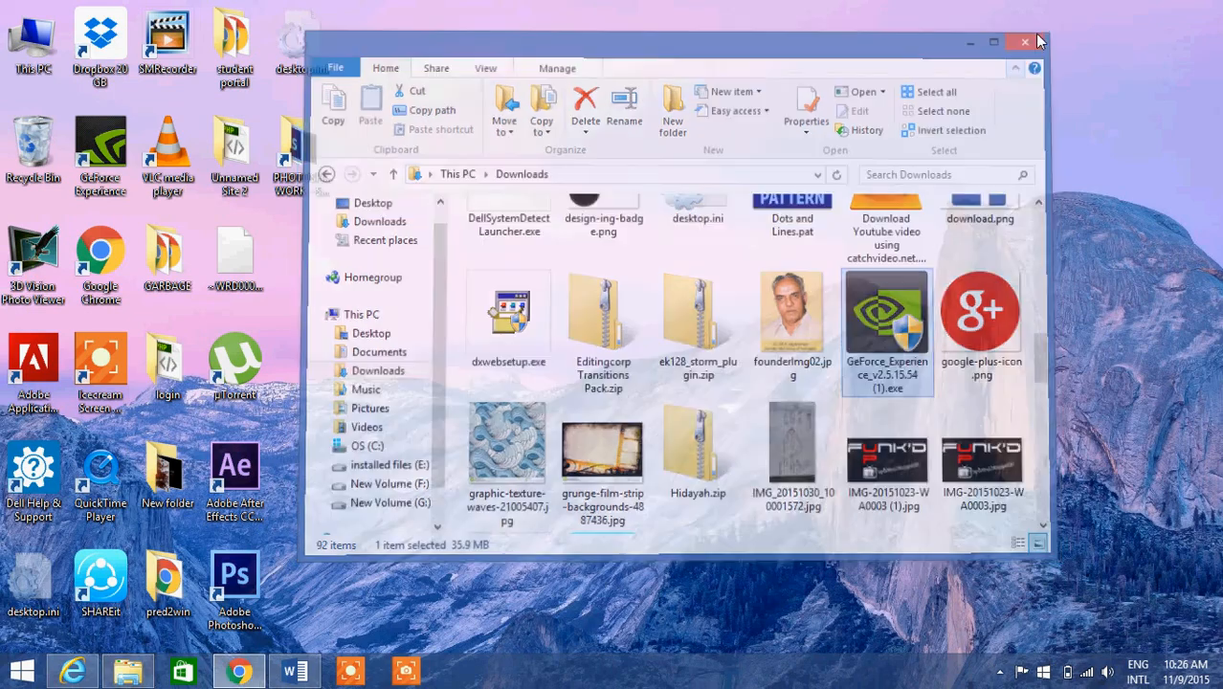
pyautogui.click(1025, 42)
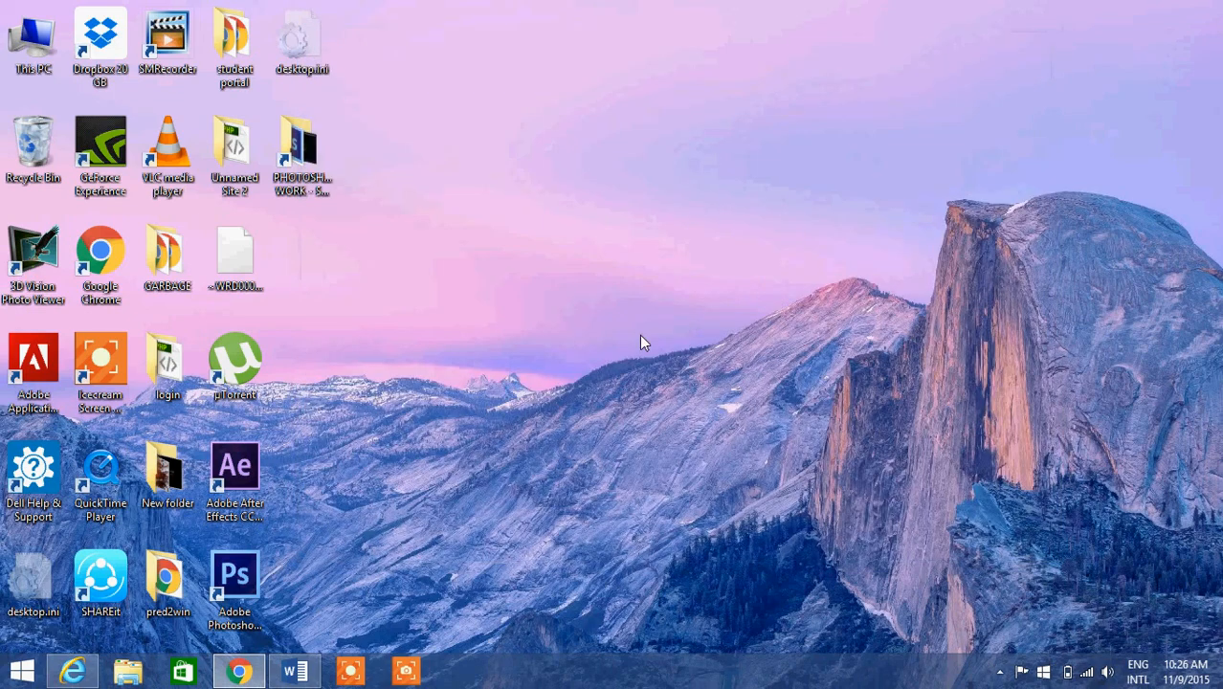
pyautogui.moveTo(999, 673)
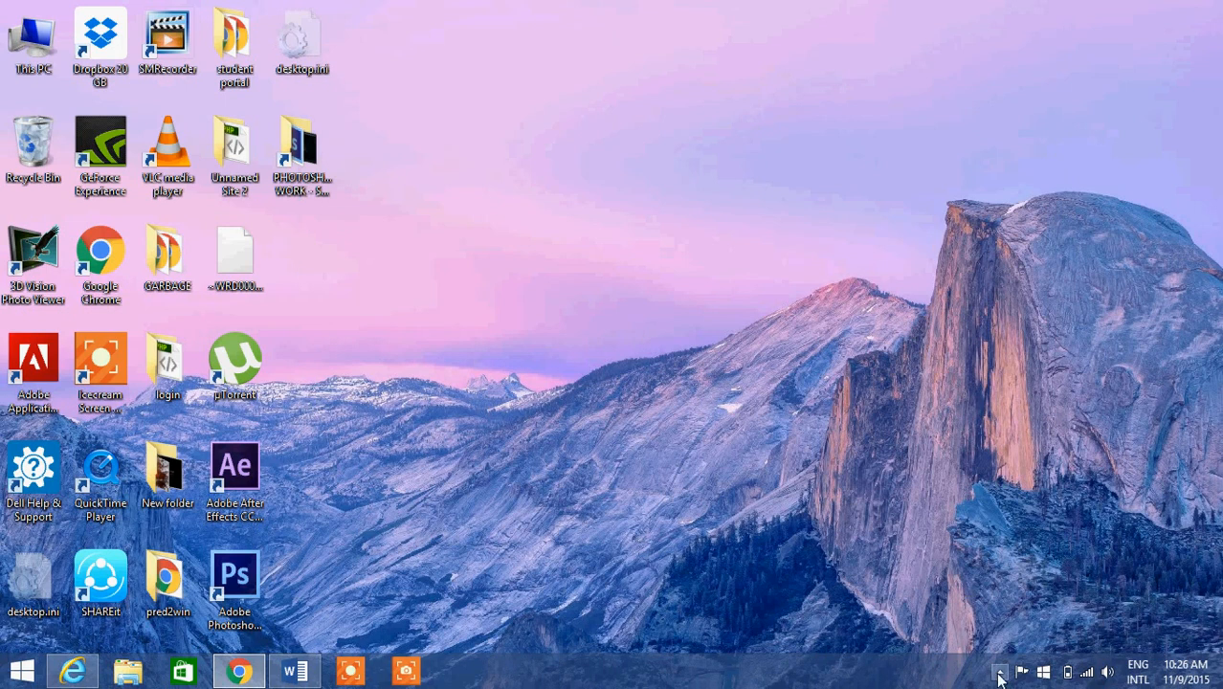
# Peek at the hidden tray icons, then start GeForce Experience from its desktop shortcut
pyautogui.click(999, 671)
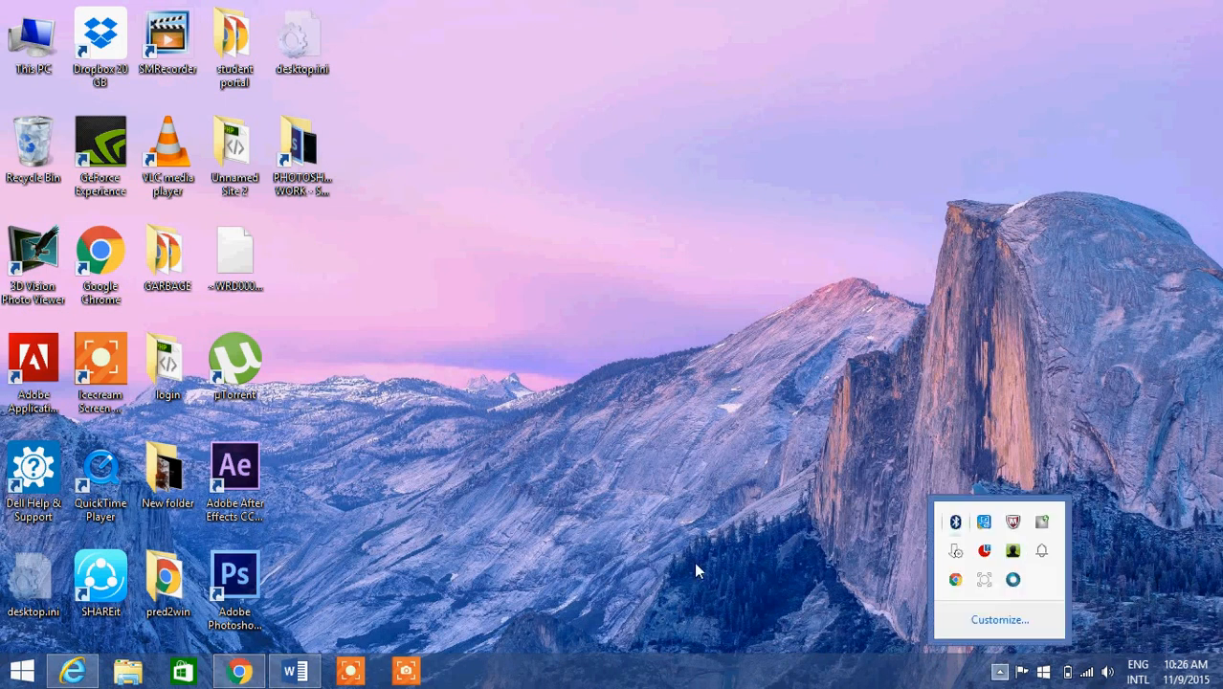
pyautogui.click(100, 156)
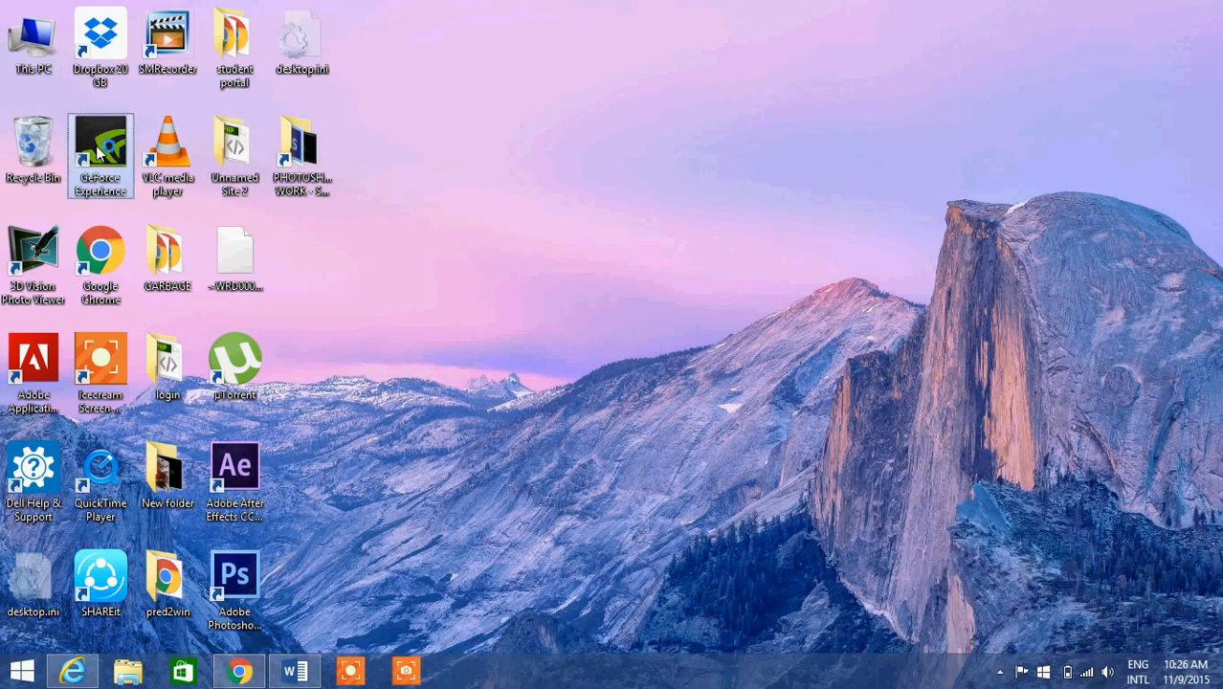
pyautogui.doubleClick(101, 144)
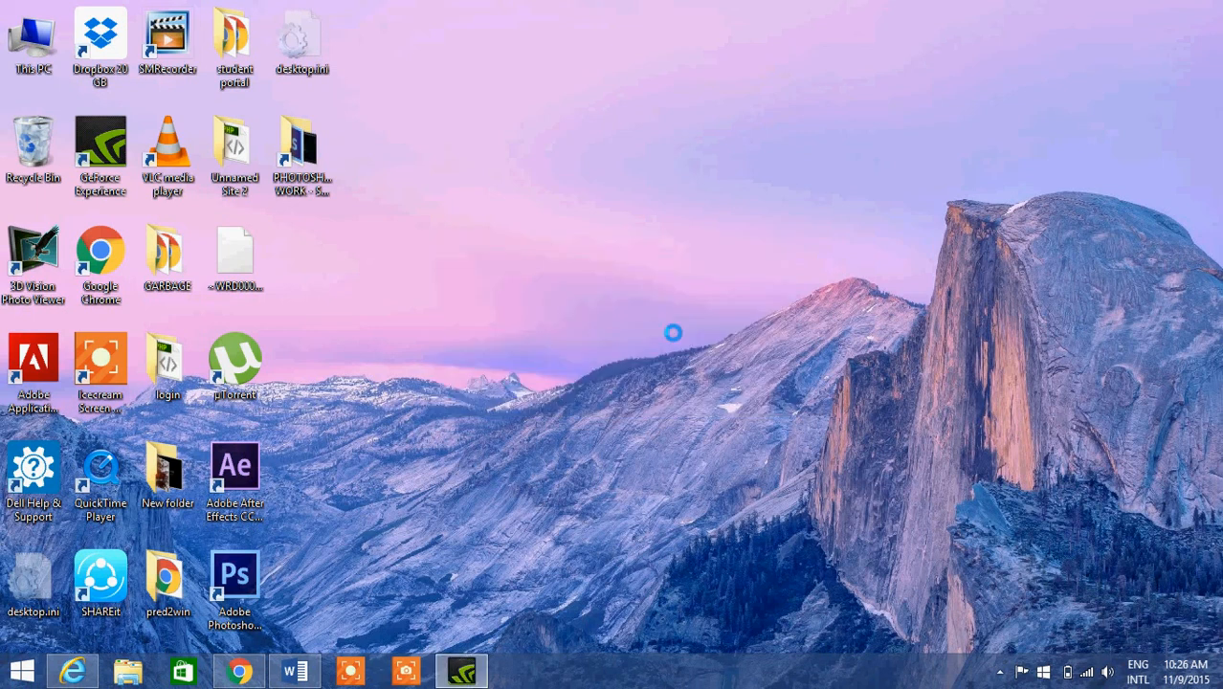
# Switch to GeForce Experience and open its Drivers tab showing driver 358.87 is up to date
pyautogui.click(460, 670)
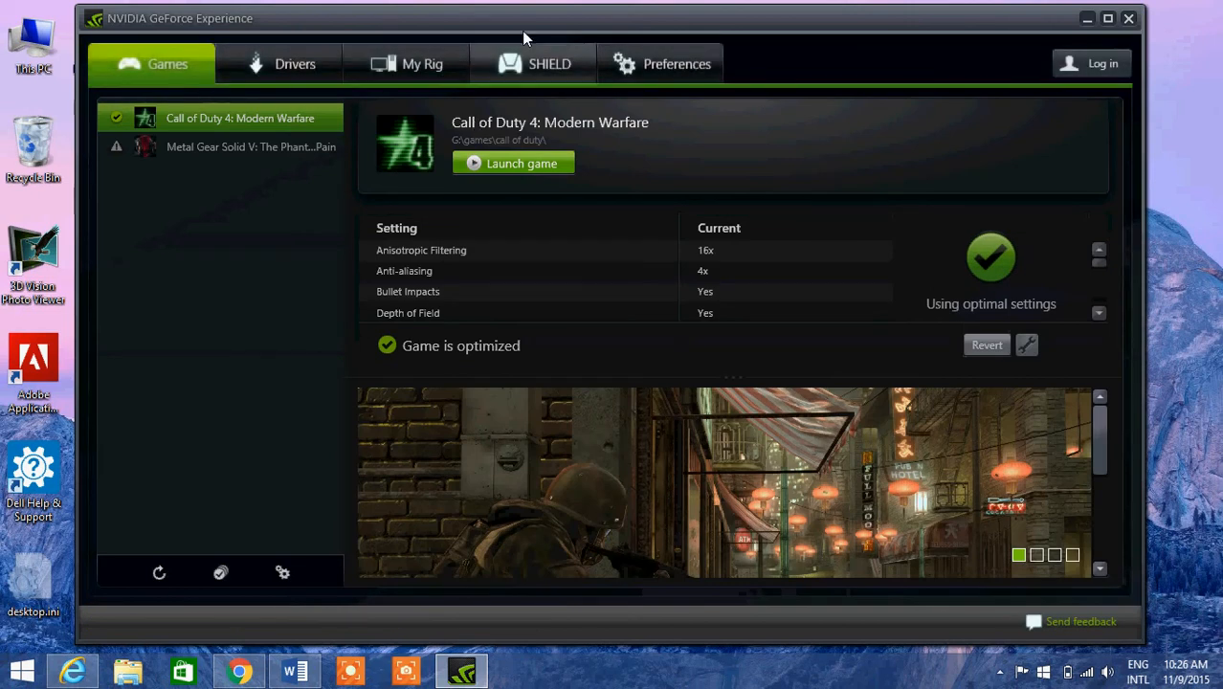
pyautogui.click(295, 63)
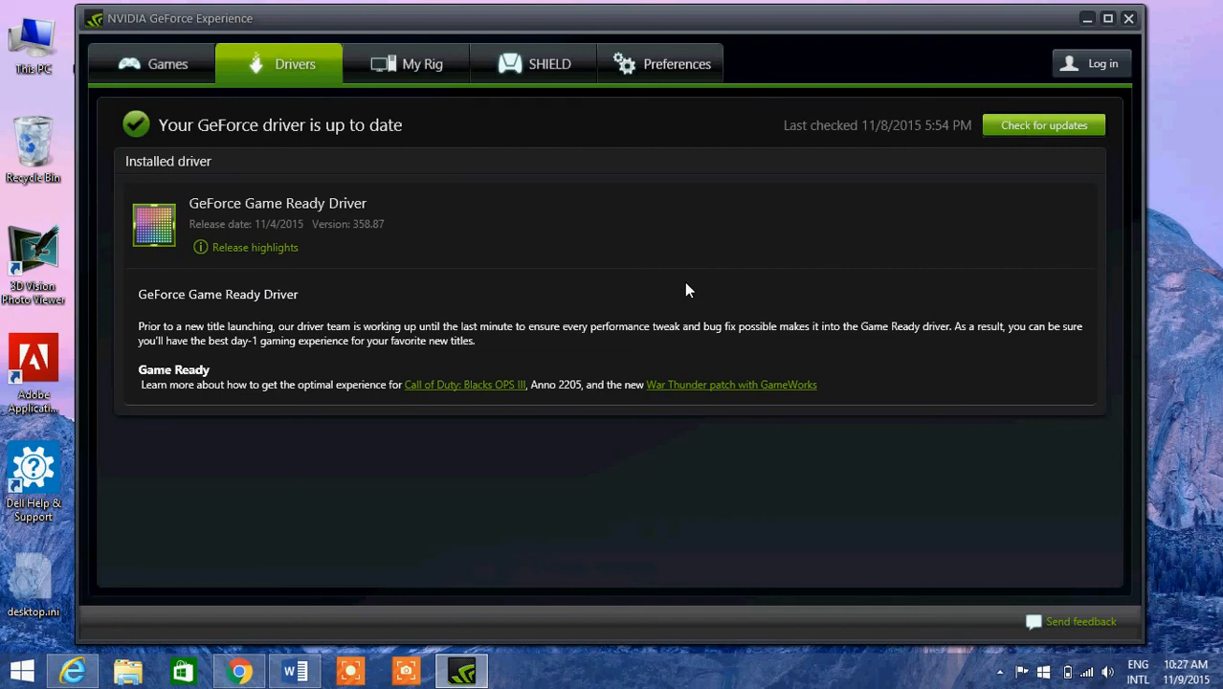
pyautogui.moveTo(822, 396)
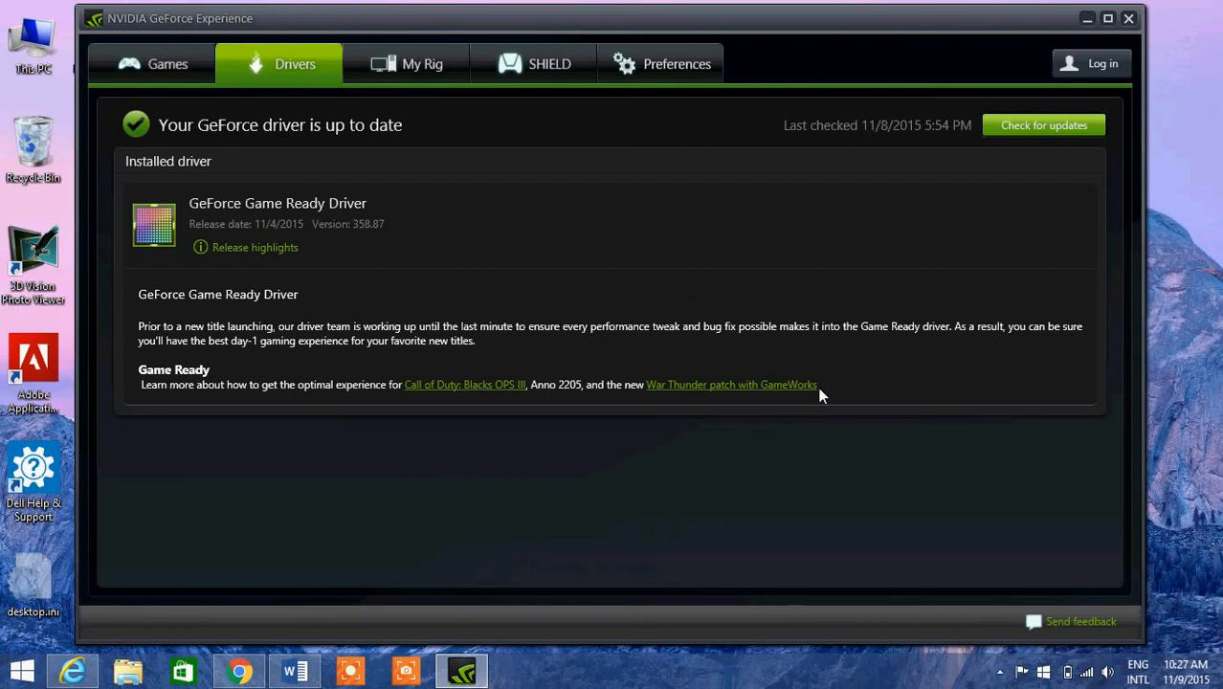
pyautogui.moveTo(900, 261)
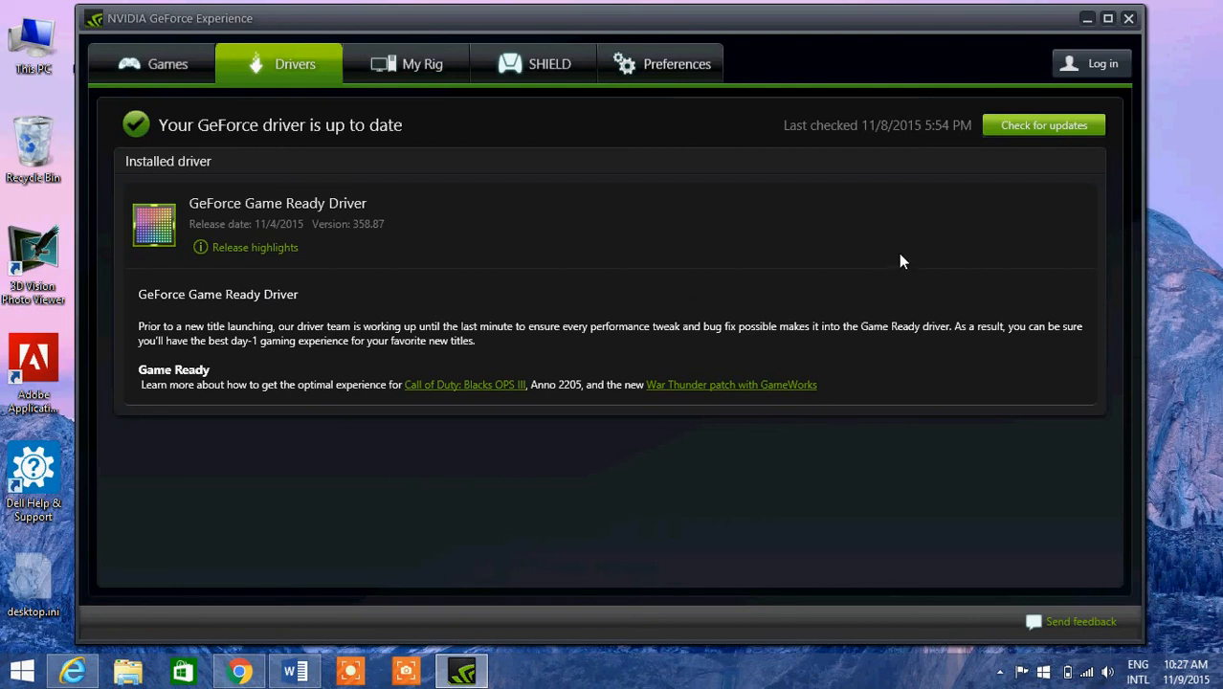
pyautogui.moveTo(881, 228)
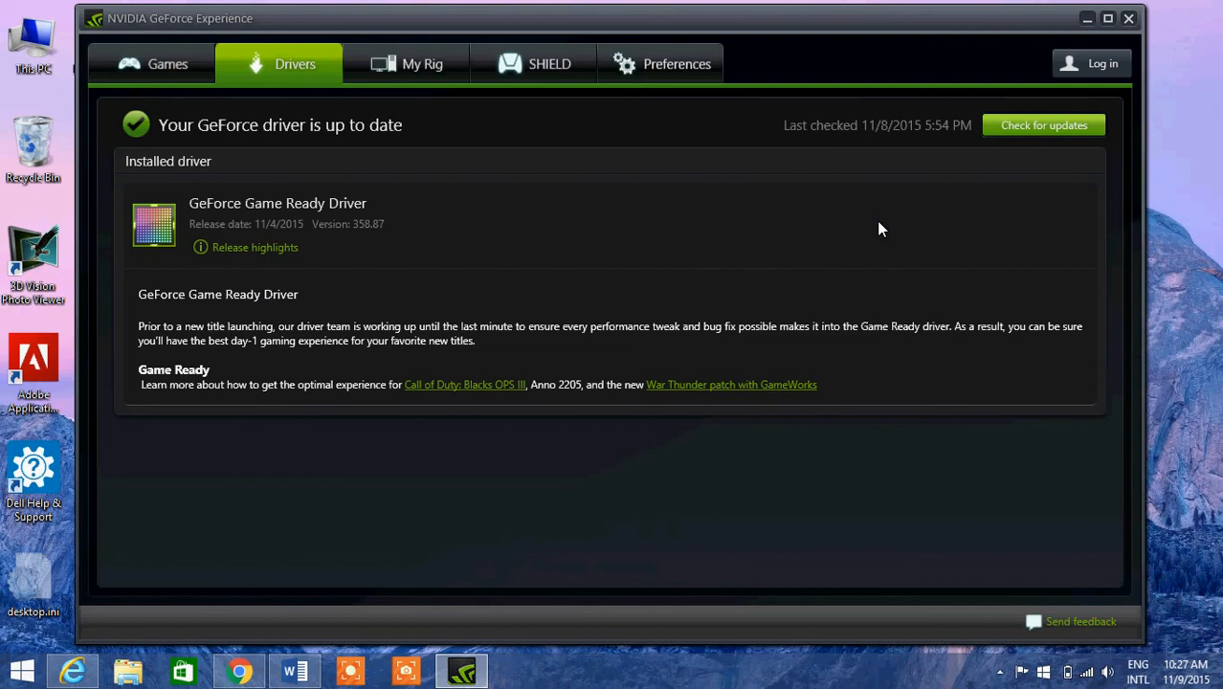
pyautogui.moveTo(1124, 46)
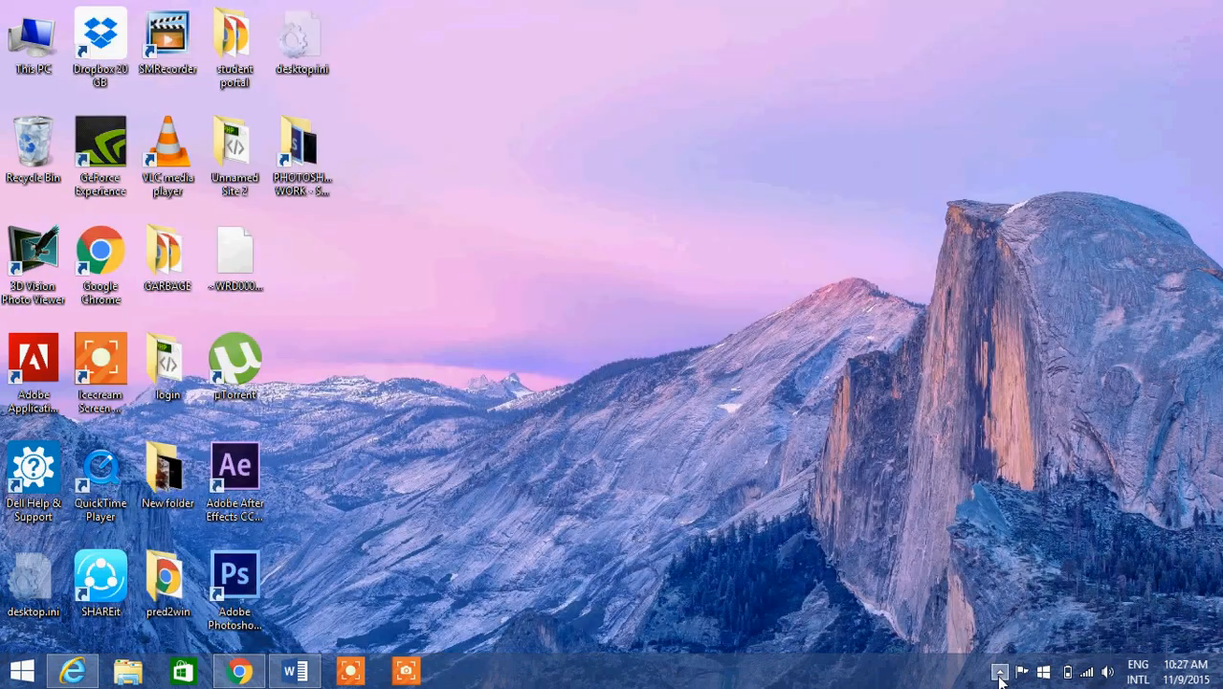
# Expand the system tray's hidden icons panel
pyautogui.click(999, 672)
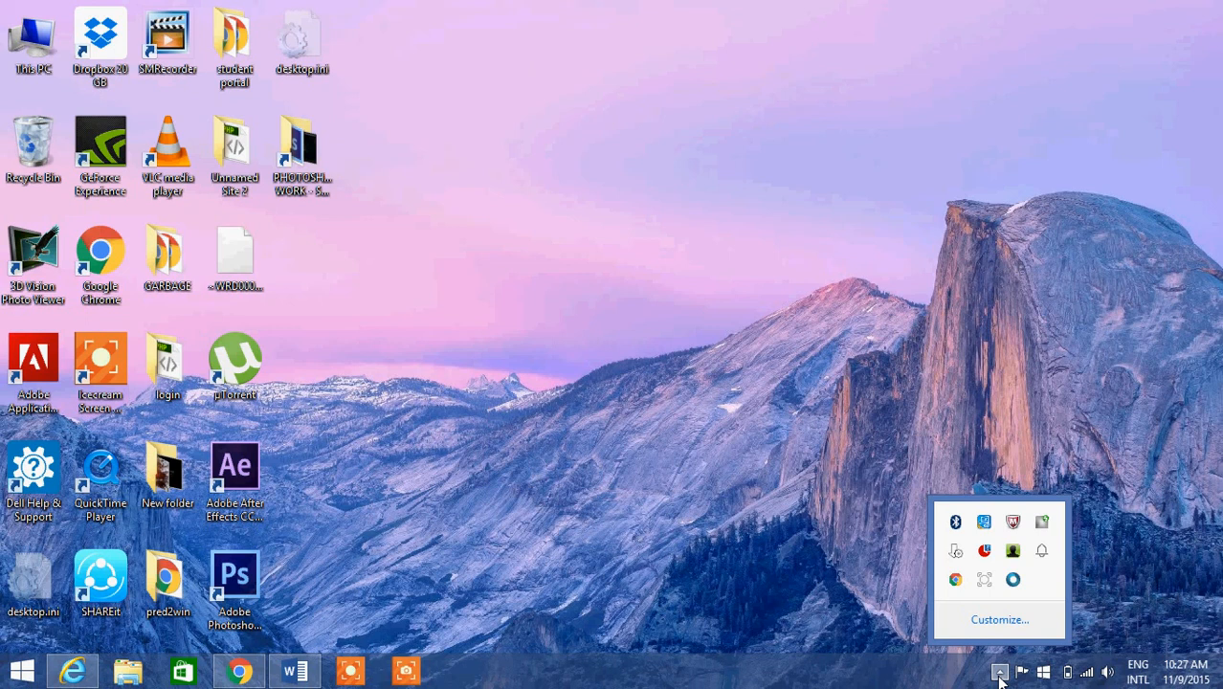
pyautogui.moveTo(986, 550)
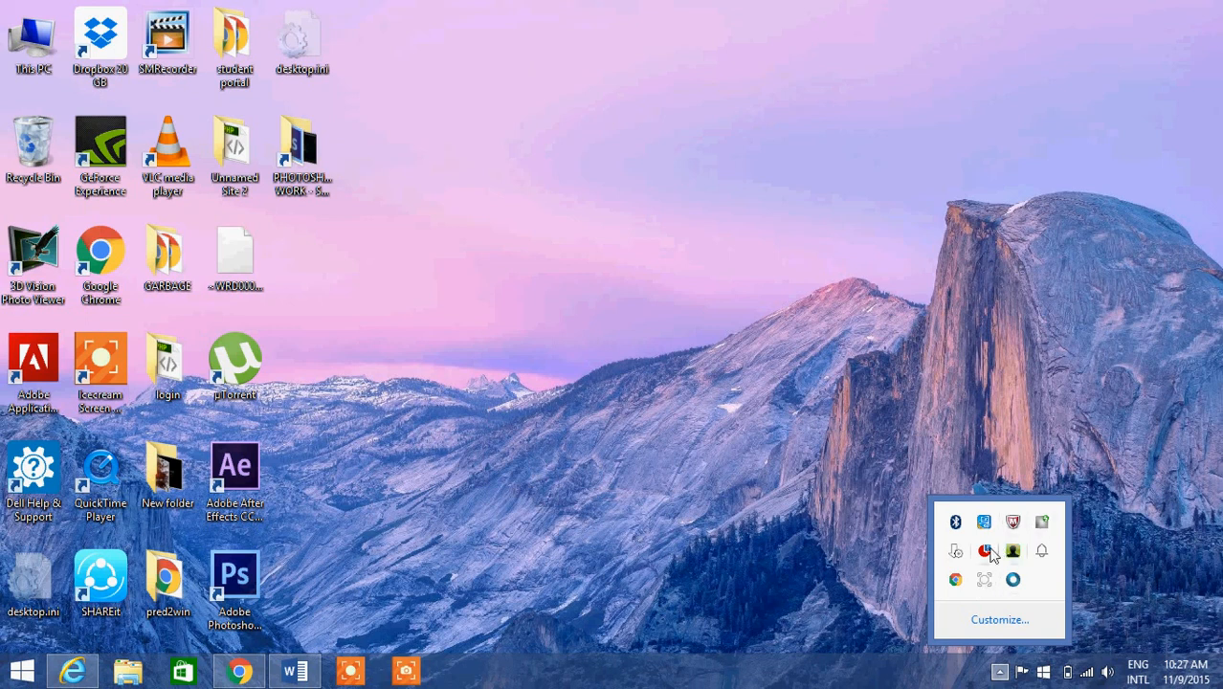